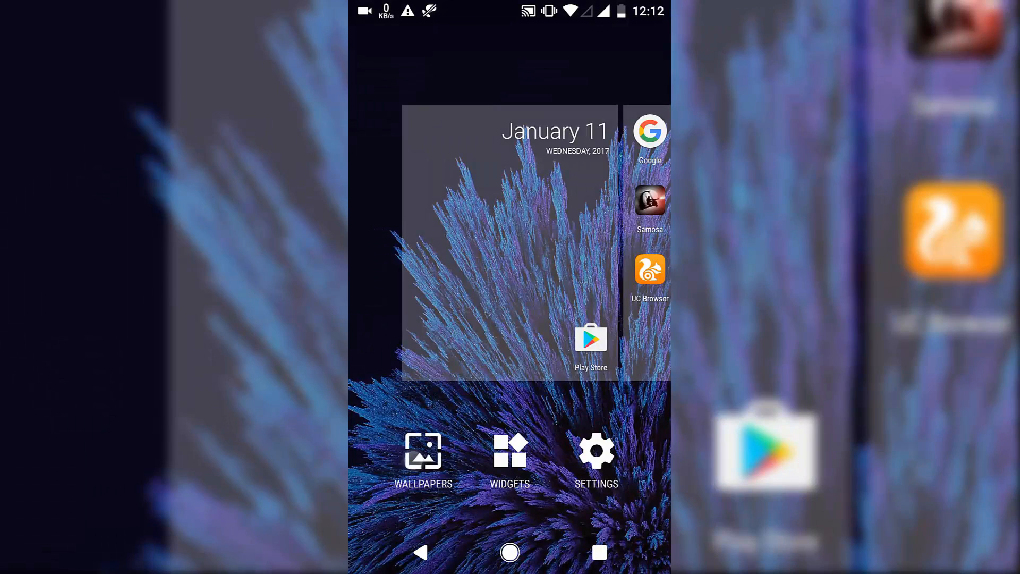
# Browse the Sky high and New elements wallpaper collections in the picker.
pyautogui.click(423, 459)
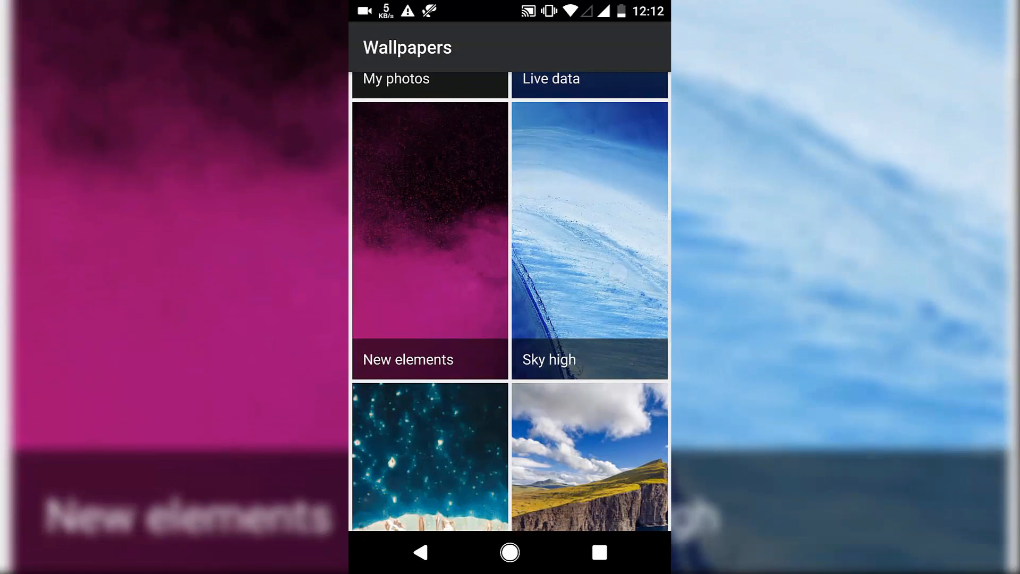
pyautogui.click(588, 239)
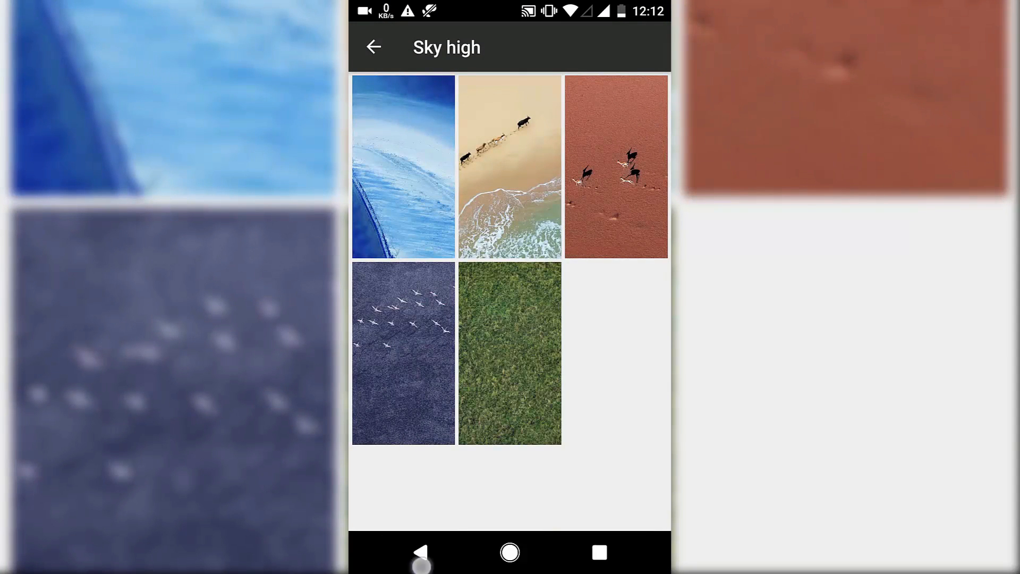
pyautogui.click(373, 46)
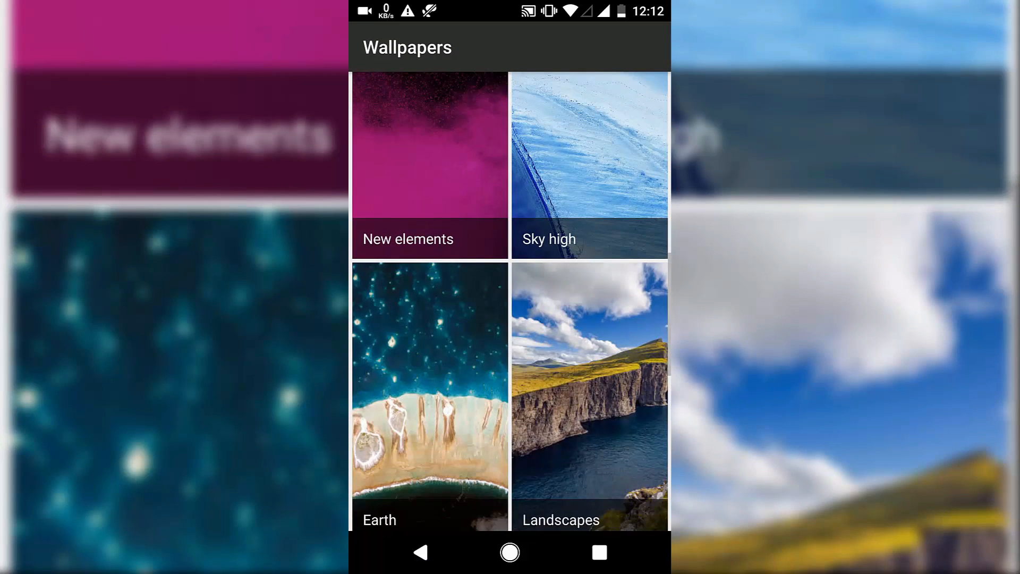
pyautogui.click(429, 165)
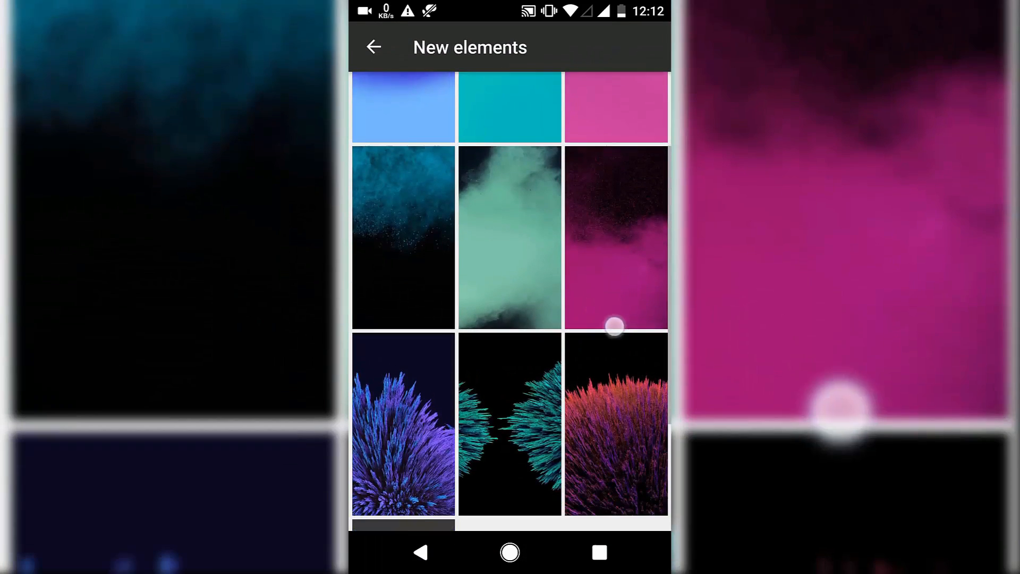
pyautogui.scroll(-3)
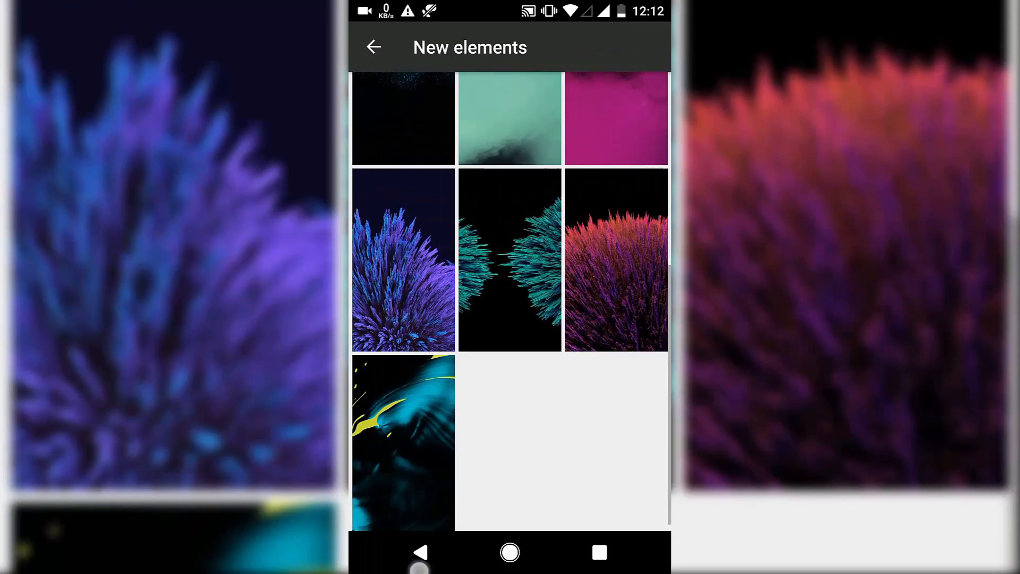
pyautogui.click(372, 46)
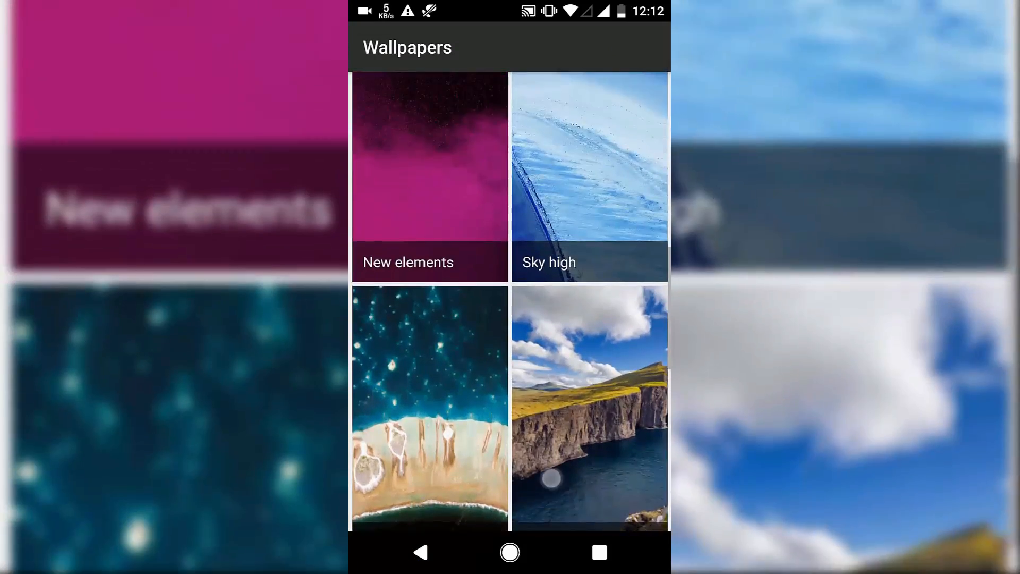
pyautogui.scroll(-3)
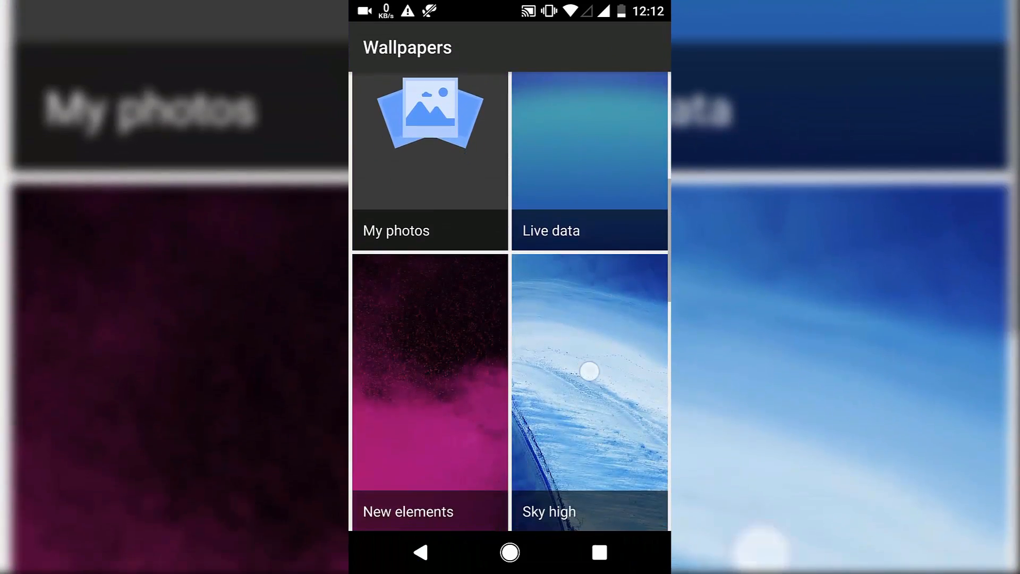
# Apply the Sky high aerial photo of cattle on a beach as wallpaper and return home.
pyautogui.click(587, 389)
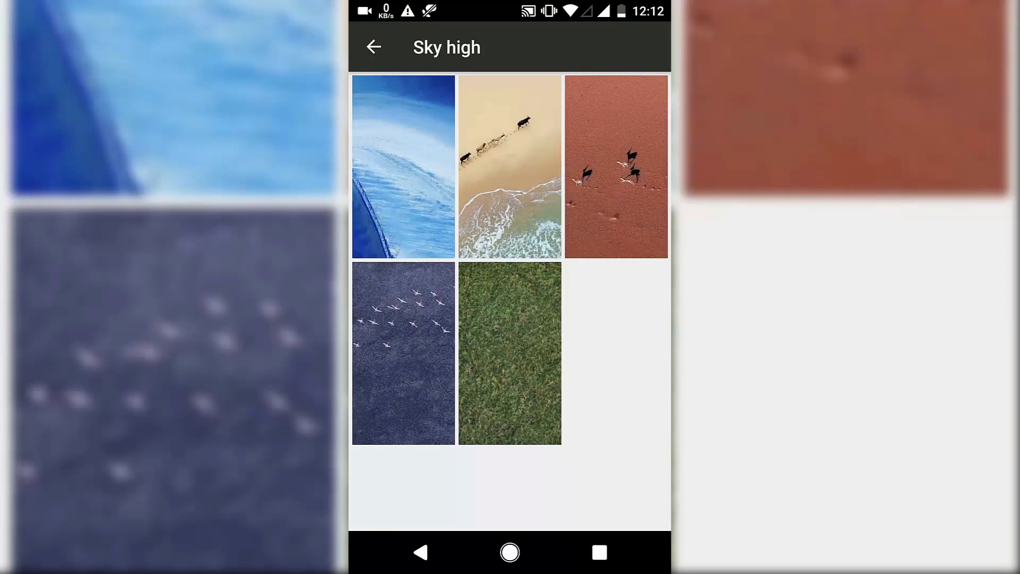
pyautogui.click(508, 167)
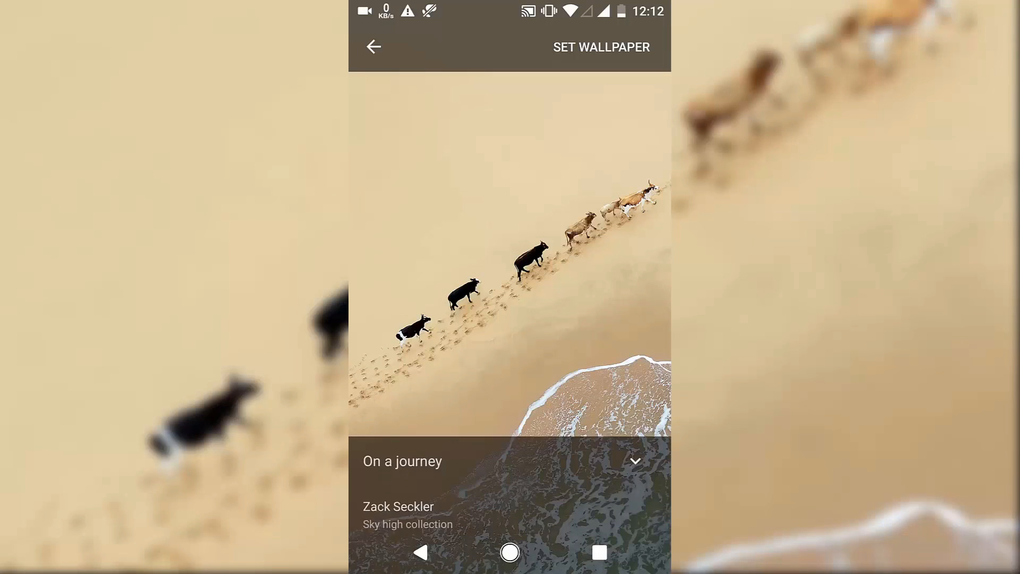
pyautogui.click(600, 47)
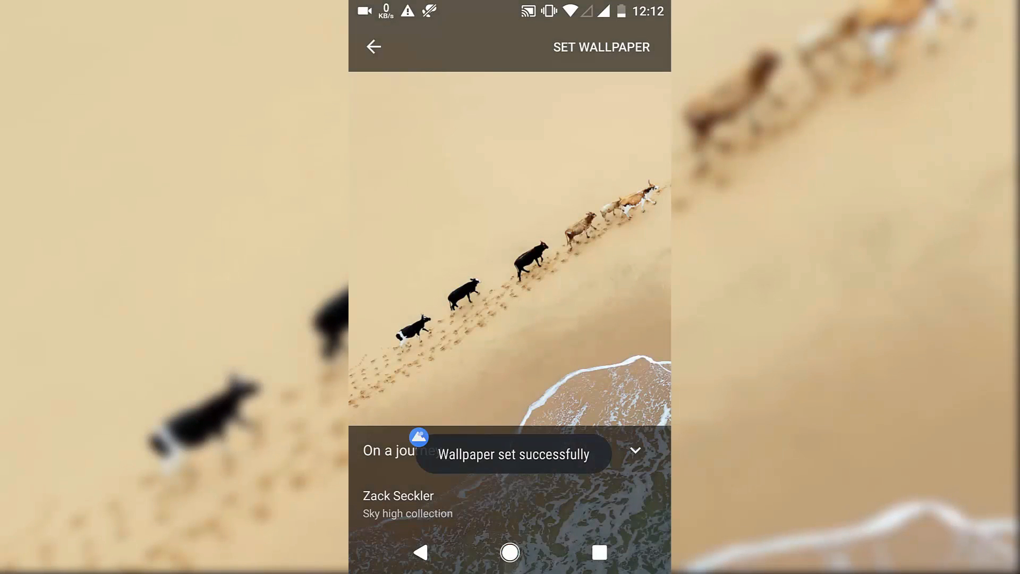
pyautogui.click(510, 552)
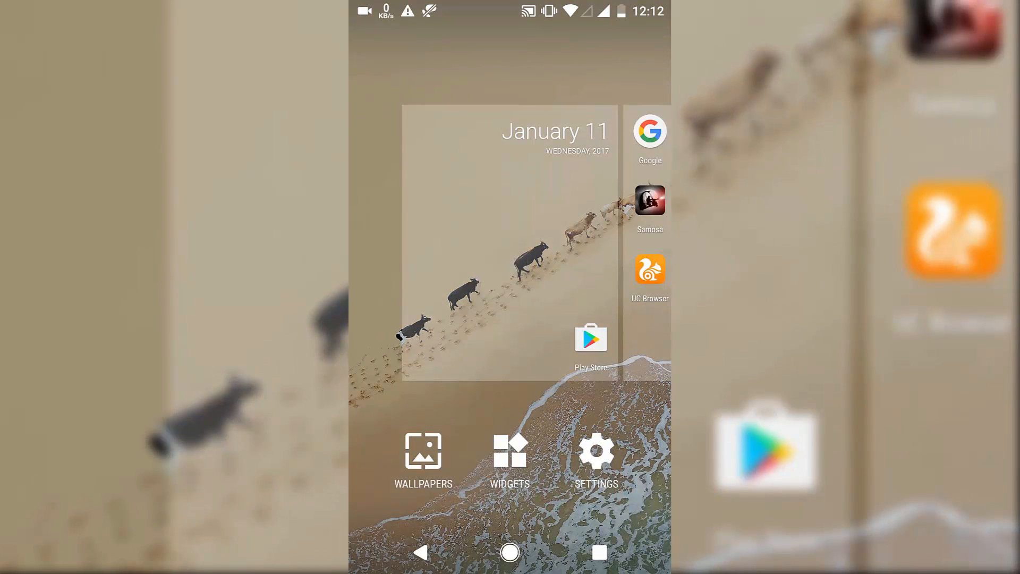
# Scroll through the launcher's list of available widgets.
pyautogui.click(509, 456)
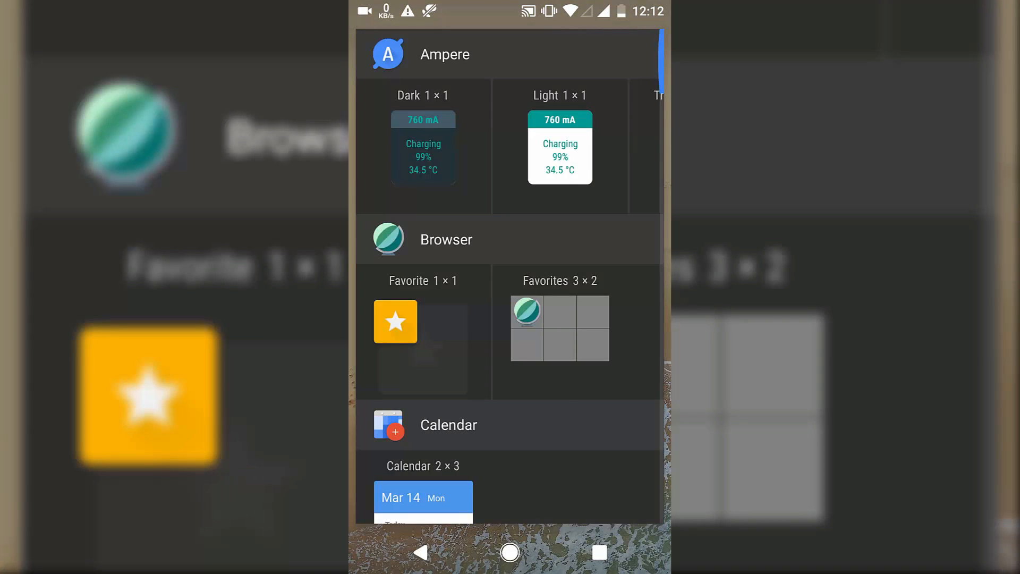
pyautogui.scroll(3)
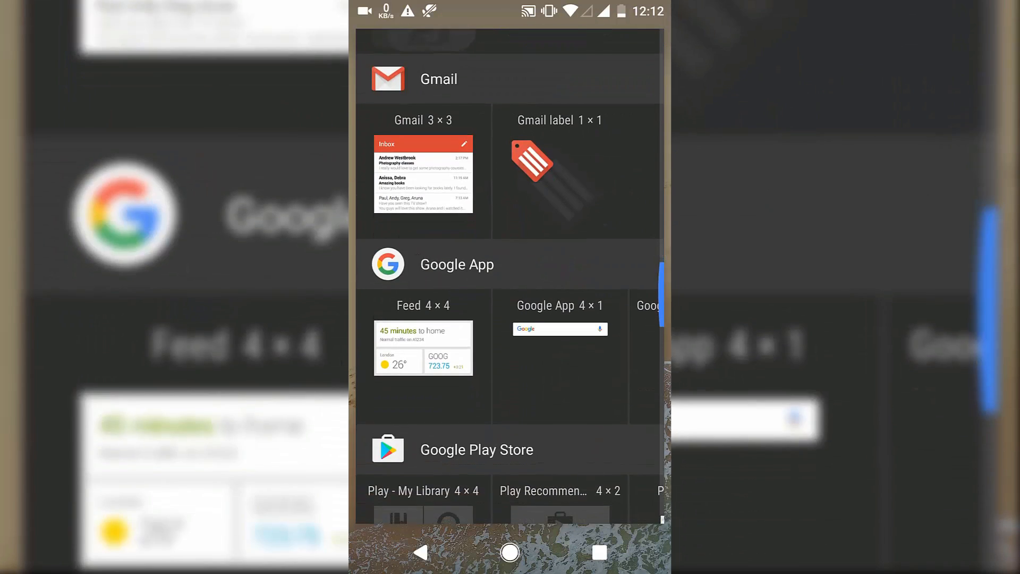
pyautogui.scroll(-3)
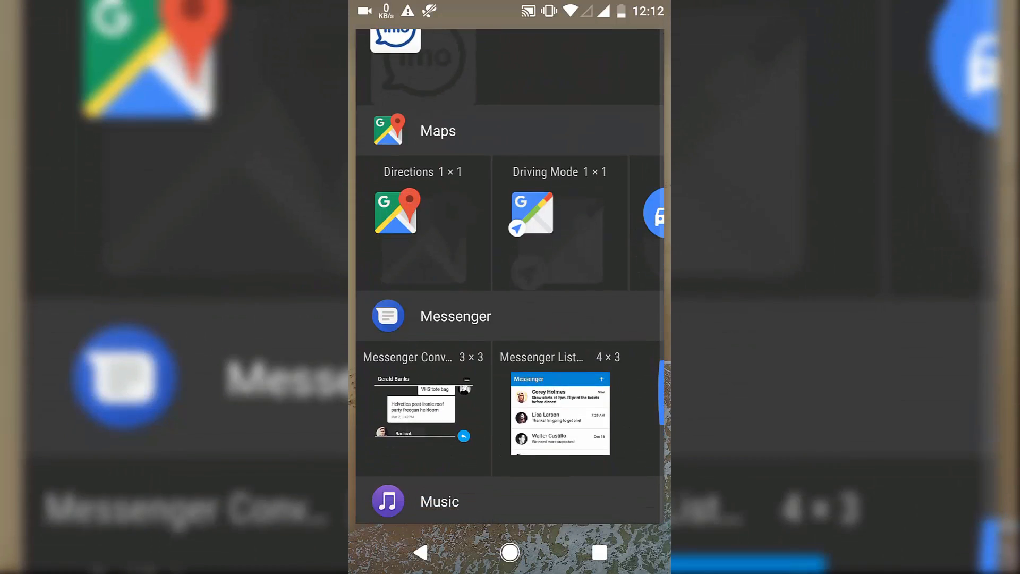
pyautogui.scroll(-3)
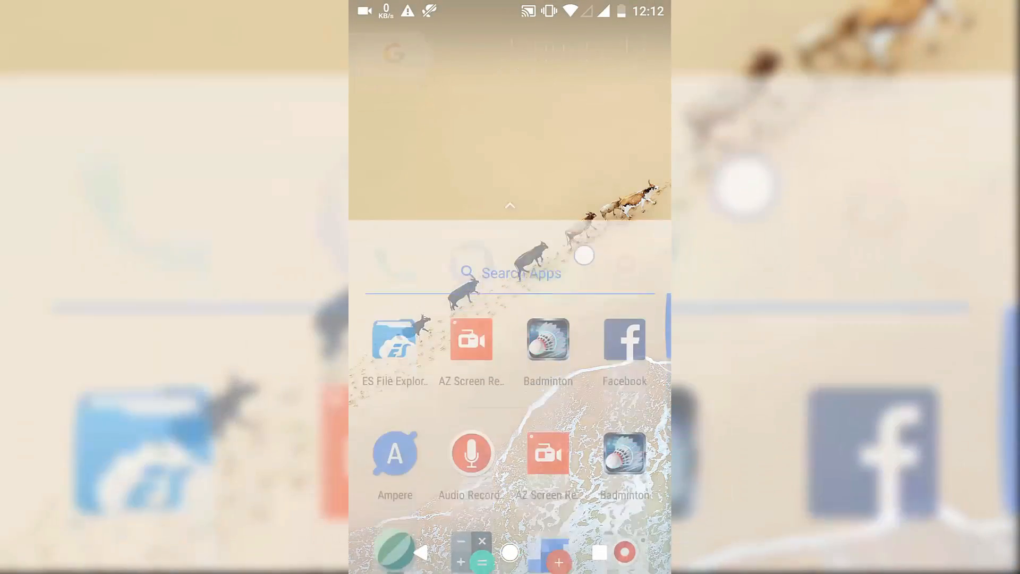
# Pull down quick settings and enter the tile arrangement editor.
pyautogui.click(509, 552)
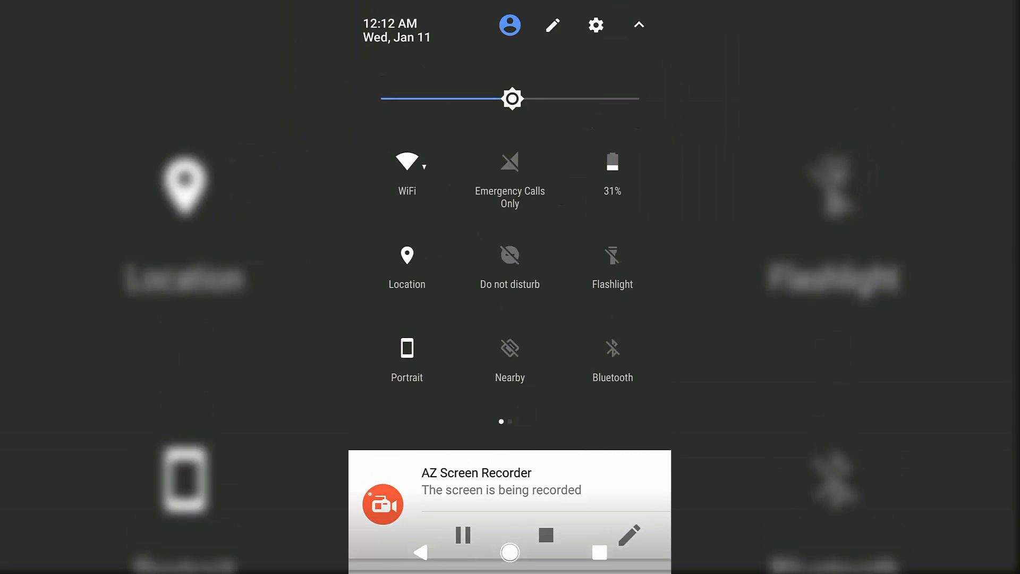
pyautogui.click(552, 25)
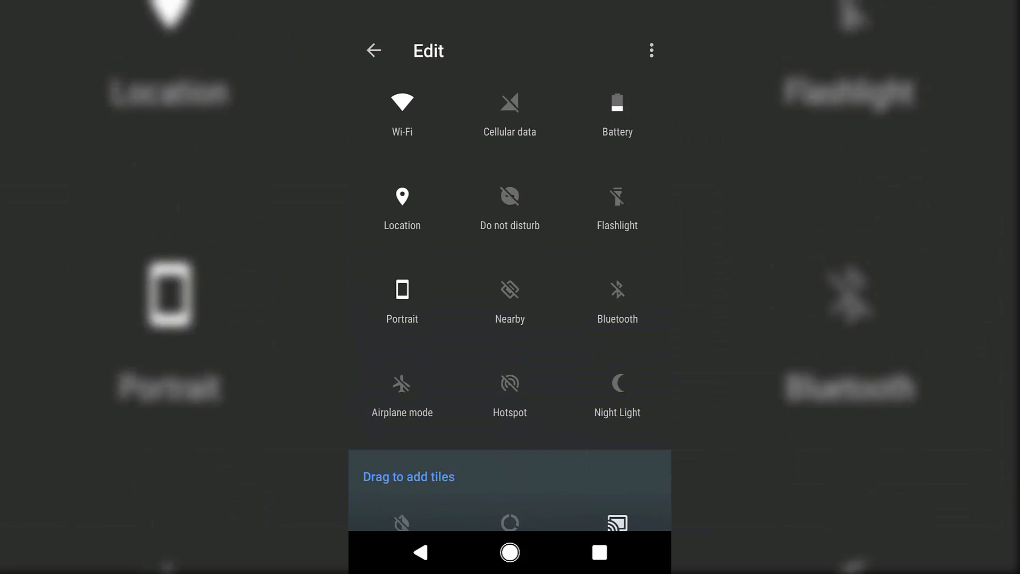
# View Tethering & portable hotspot under the More wireless and network options.
pyautogui.click(374, 50)
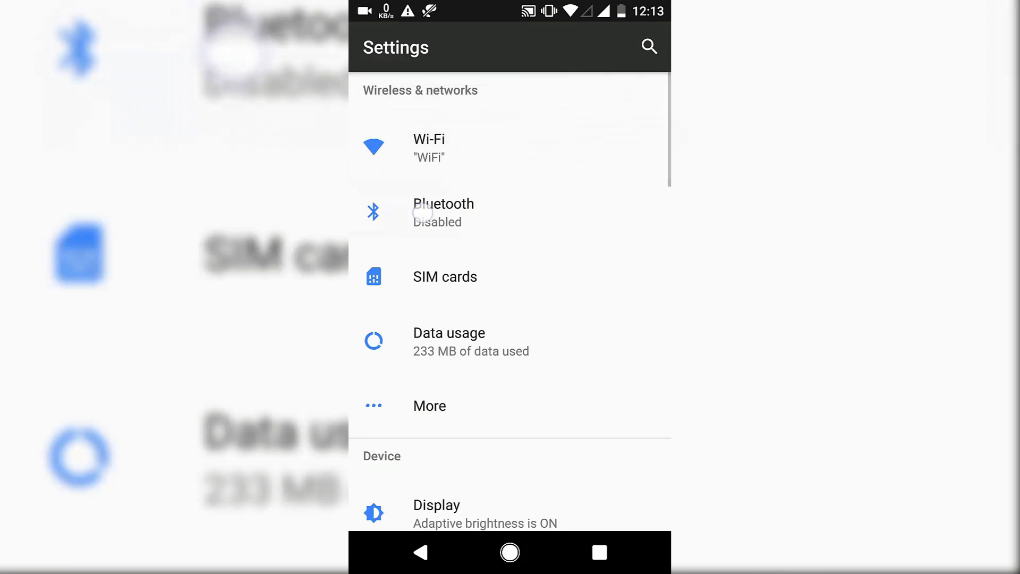
pyautogui.click(445, 276)
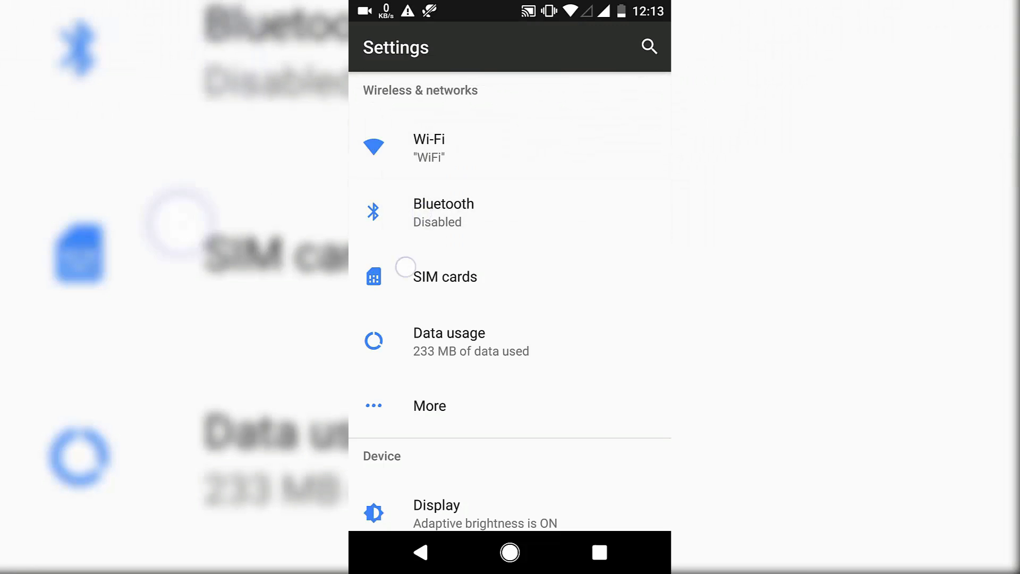
pyautogui.click(444, 212)
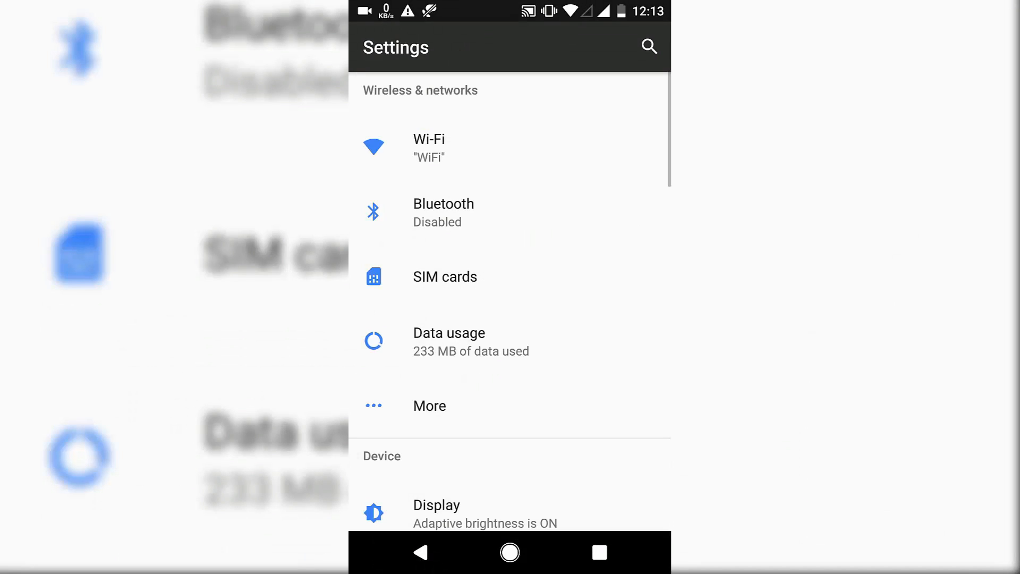
pyautogui.click(429, 405)
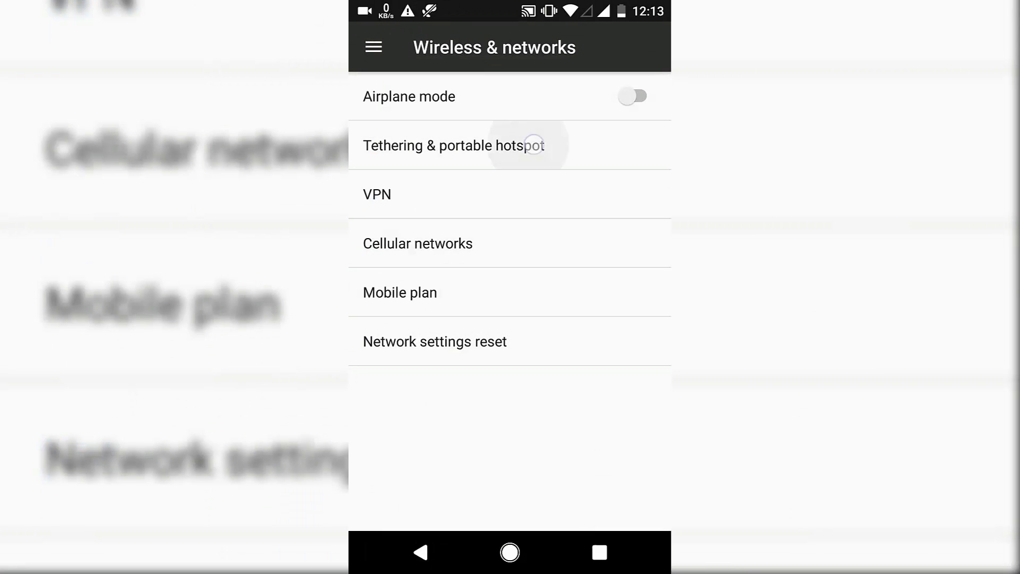
pyautogui.click(452, 145)
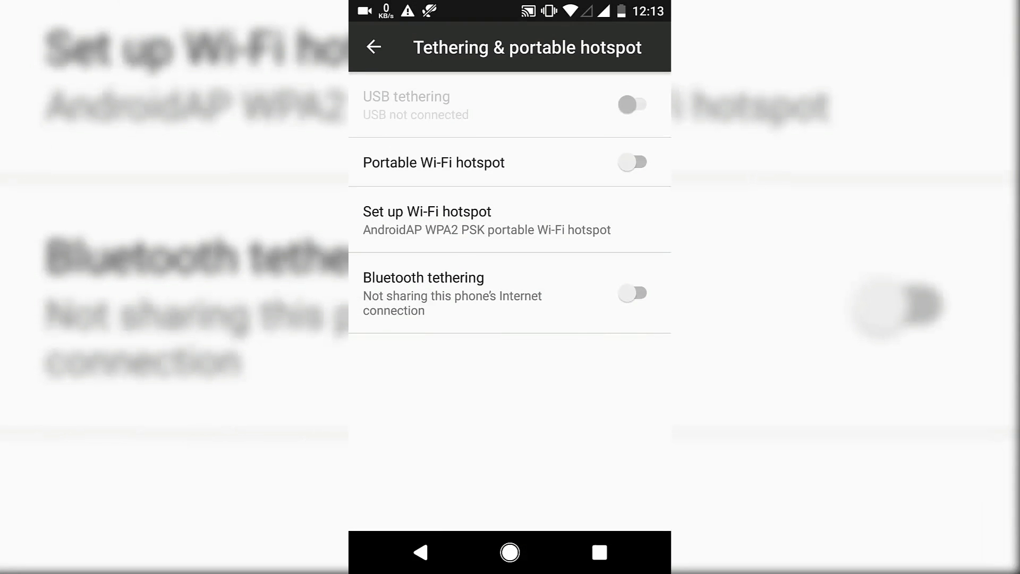
pyautogui.click(373, 47)
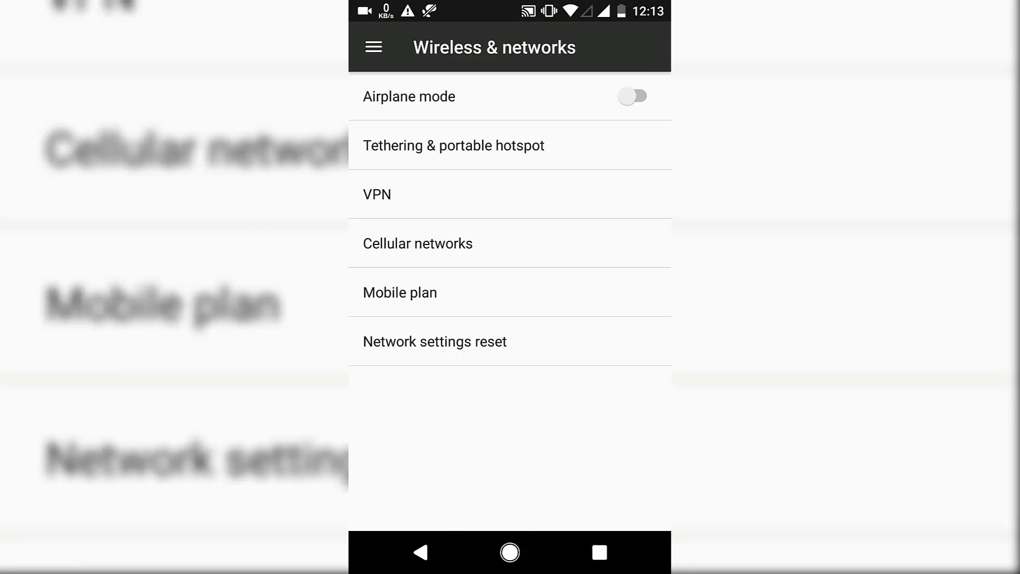
# Go to the Display settings list.
pyautogui.click(419, 553)
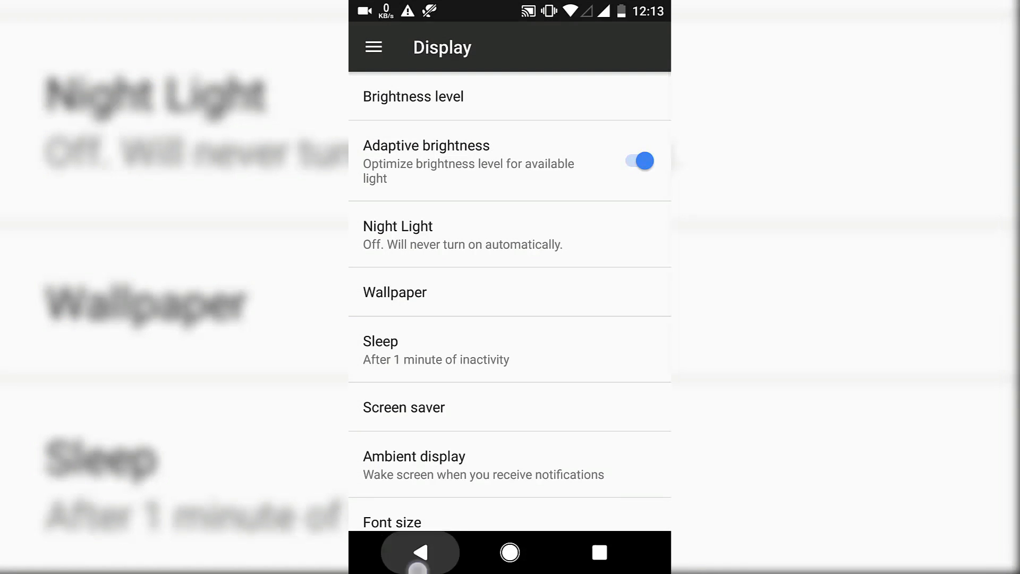
# Toggle Enable software keys off and back on in Buttons settings.
pyautogui.click(420, 553)
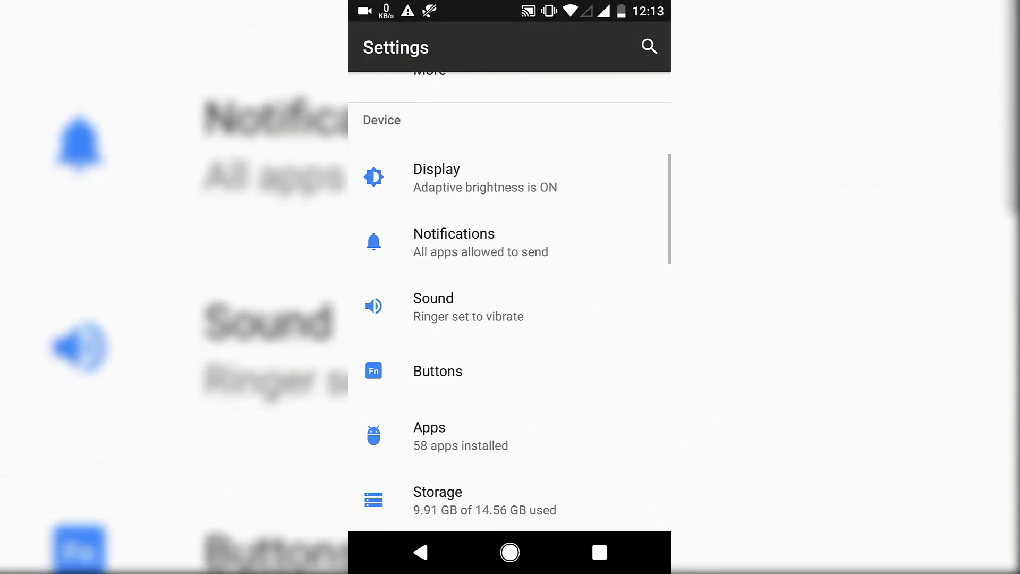
pyautogui.click(437, 370)
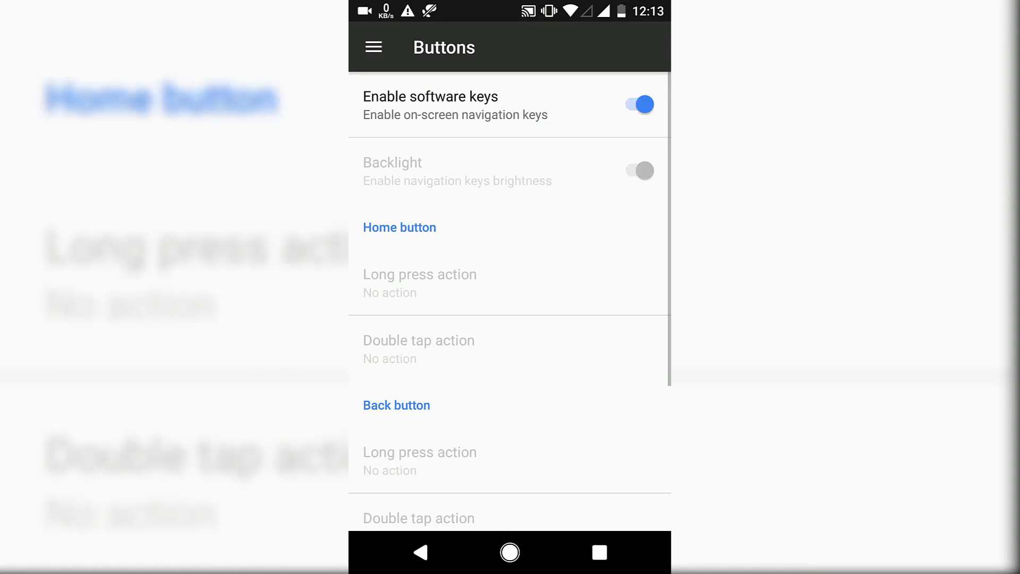
pyautogui.click(638, 105)
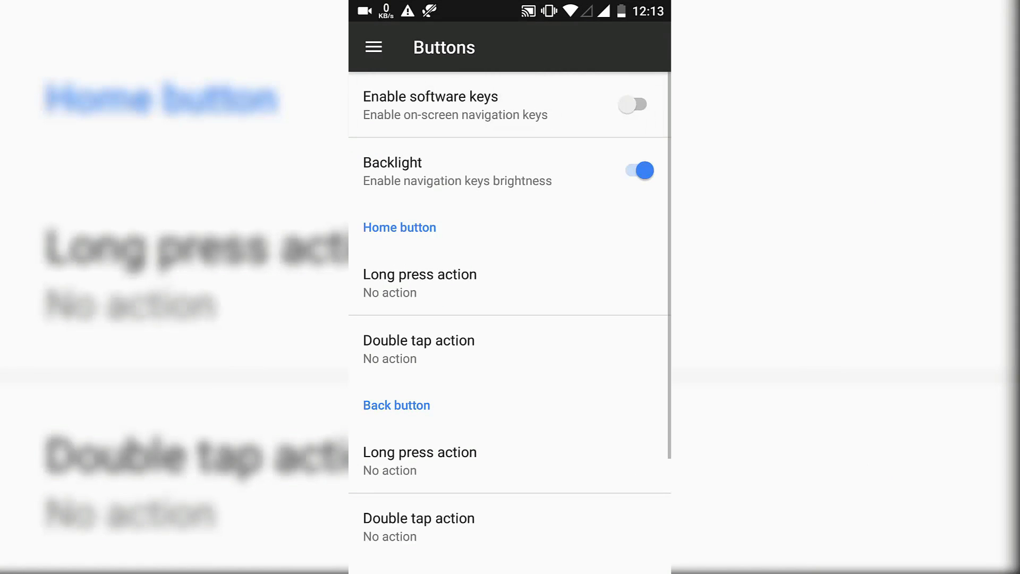
pyautogui.click(632, 105)
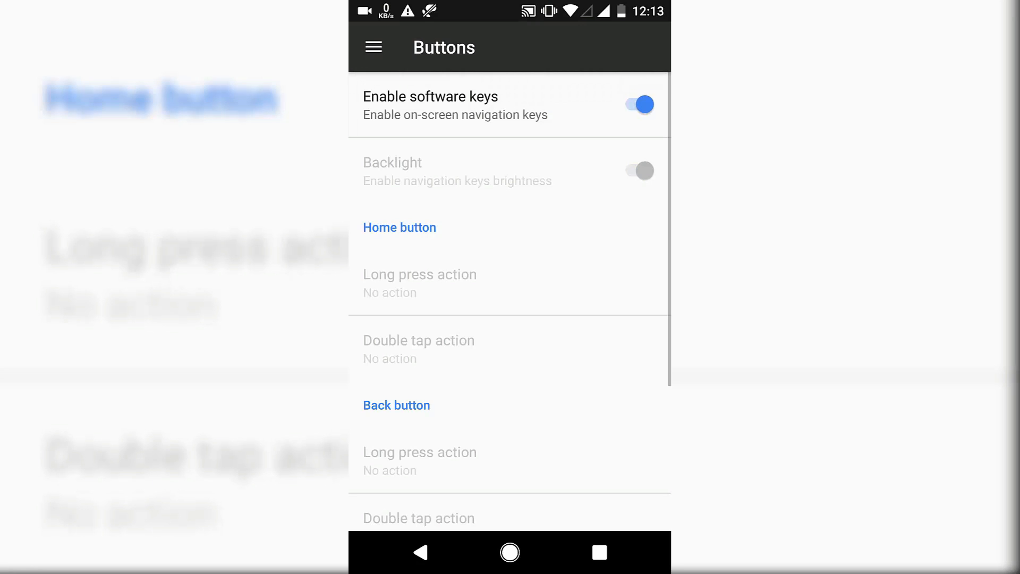
# Check Storage usage, then view the Battery overview showing 31% left.
pyautogui.scroll(-3)
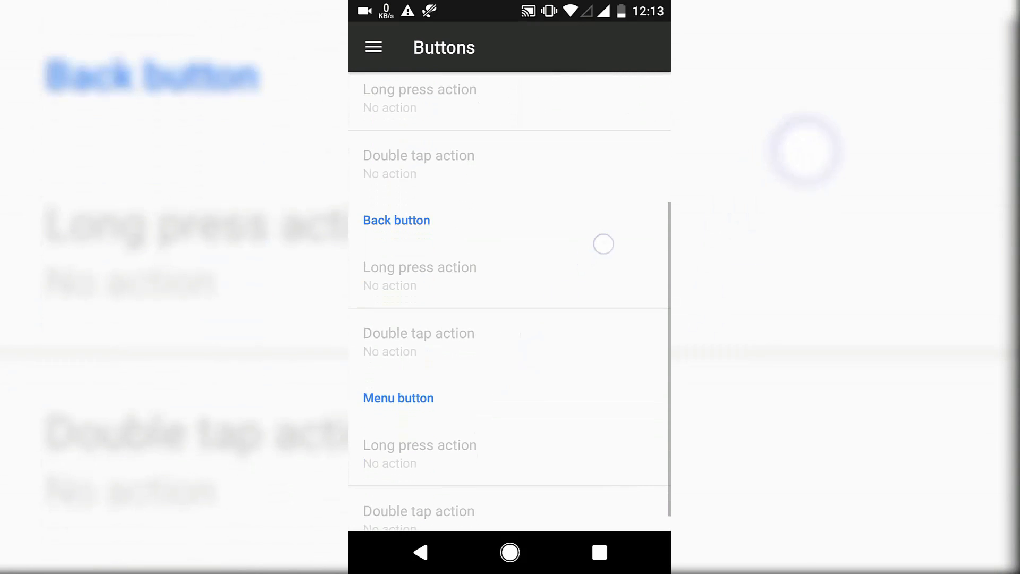
pyautogui.click(420, 552)
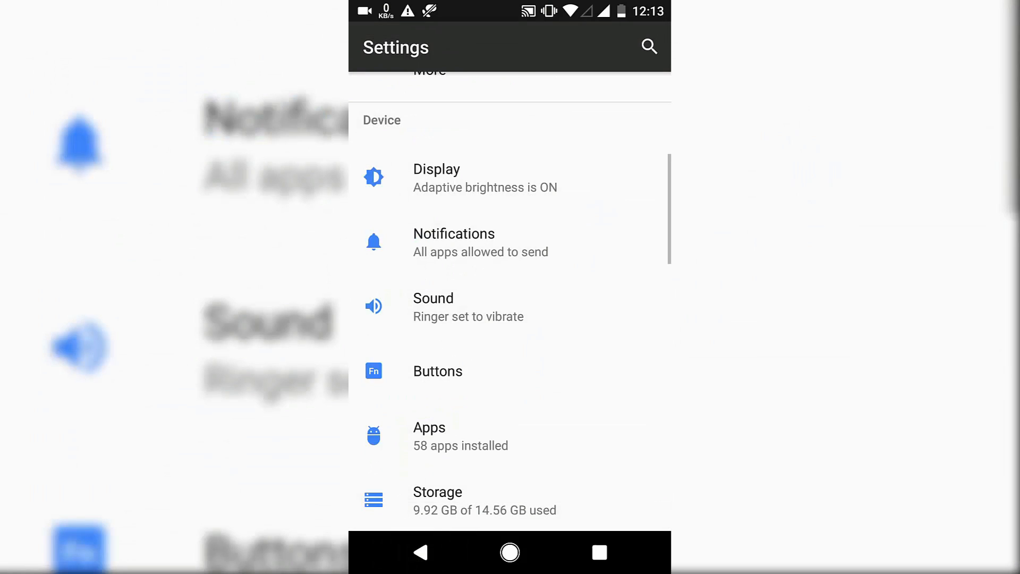
pyautogui.scroll(3)
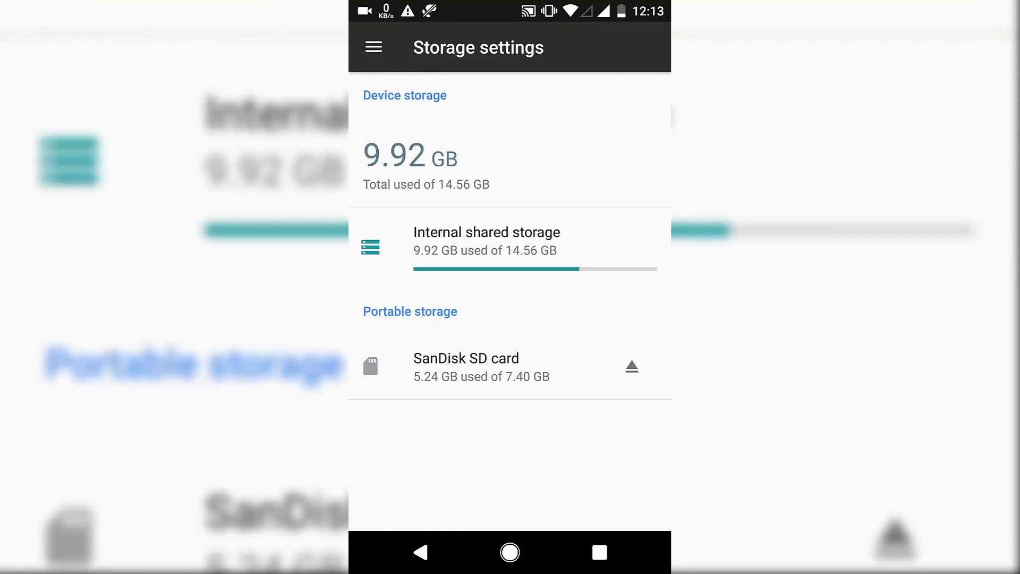
pyautogui.click(419, 552)
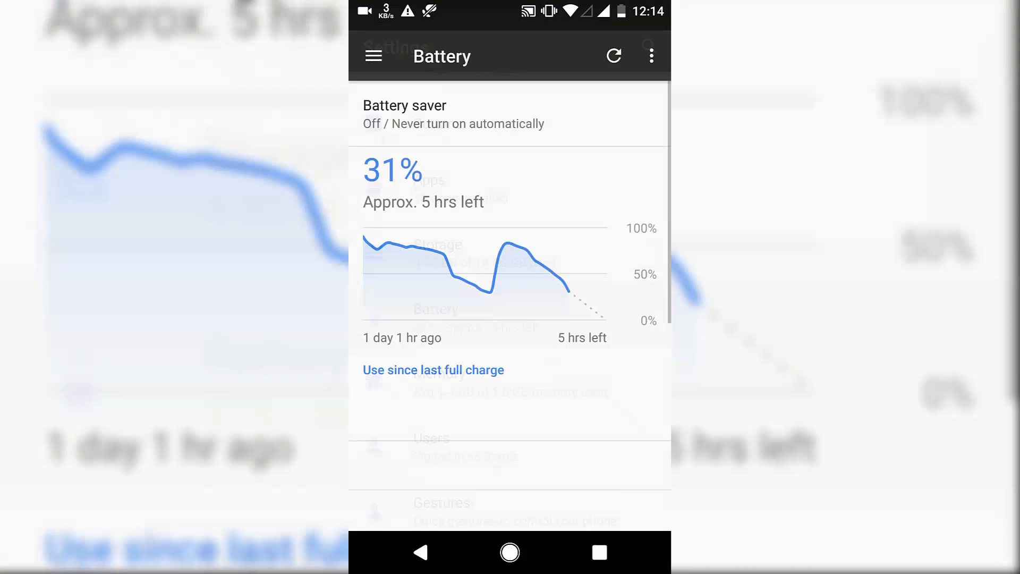
# Review the screen's battery use details, then enter M.A.D. Extras.
pyautogui.scroll(-3)
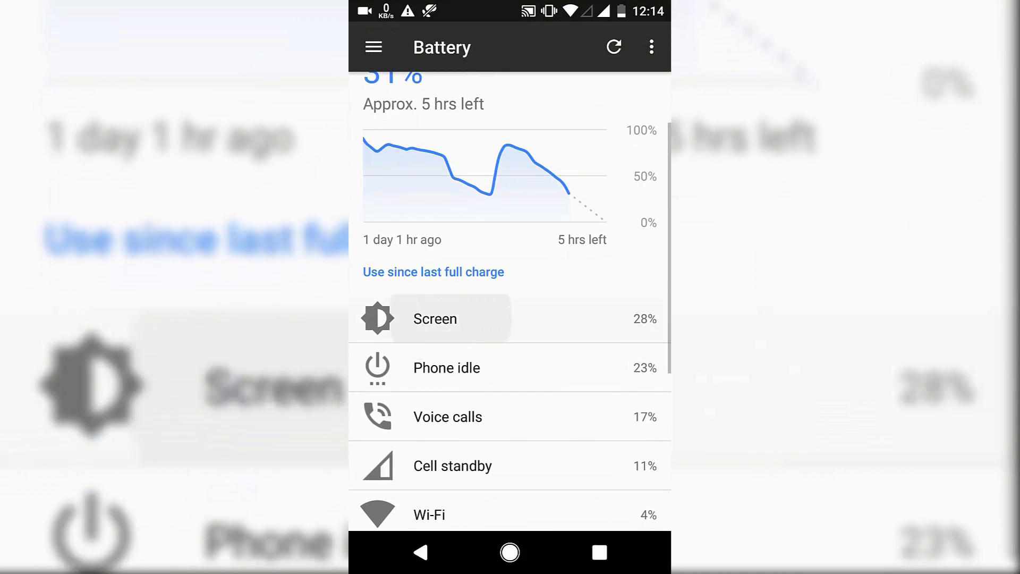
pyautogui.click(434, 319)
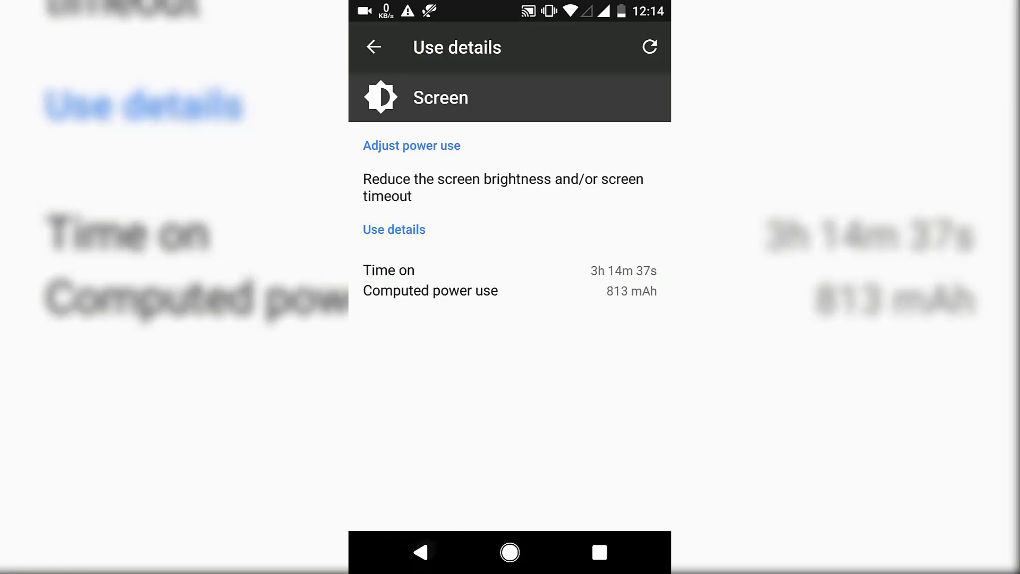
pyautogui.click(373, 47)
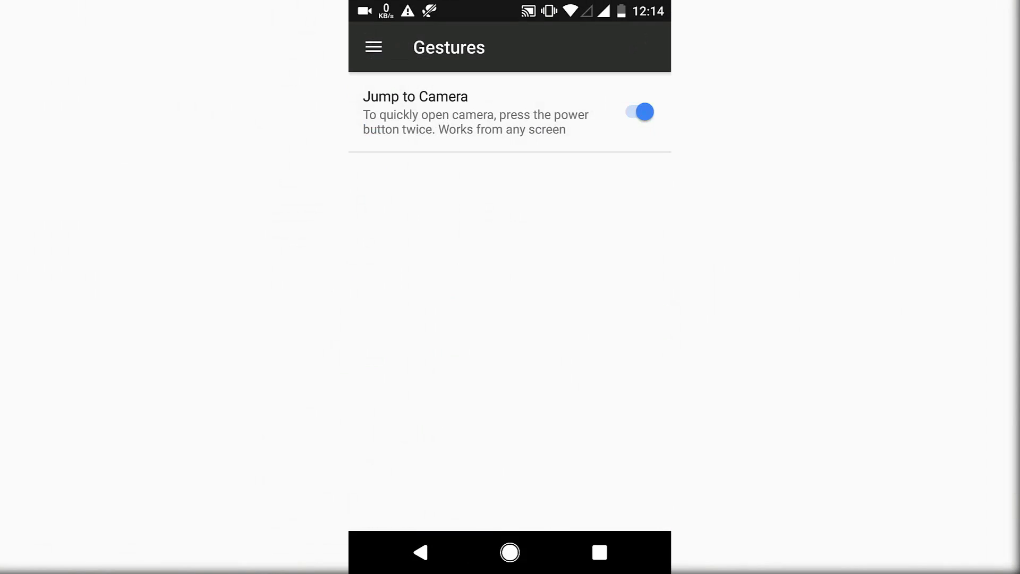
pyautogui.click(421, 551)
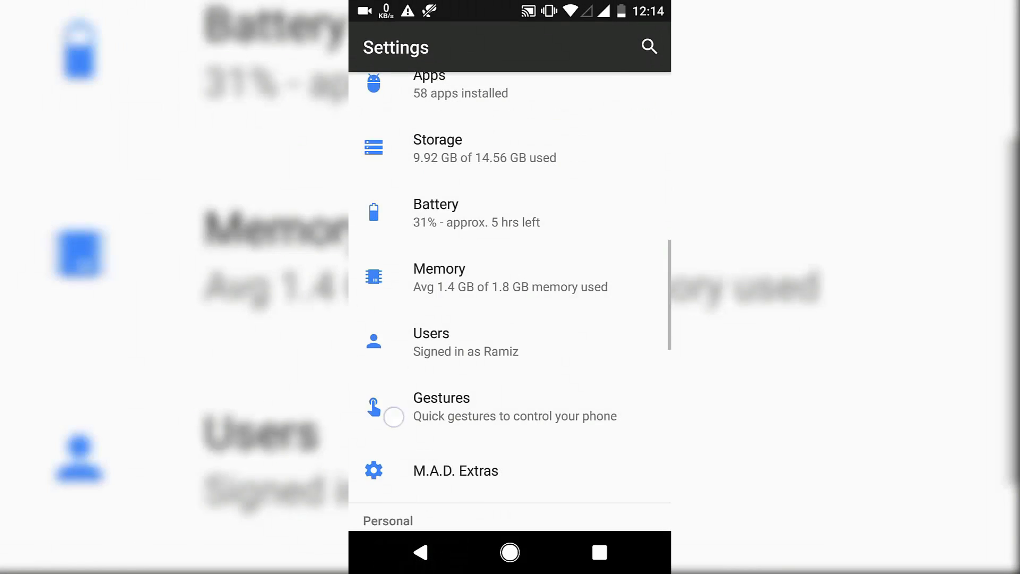
pyautogui.click(456, 471)
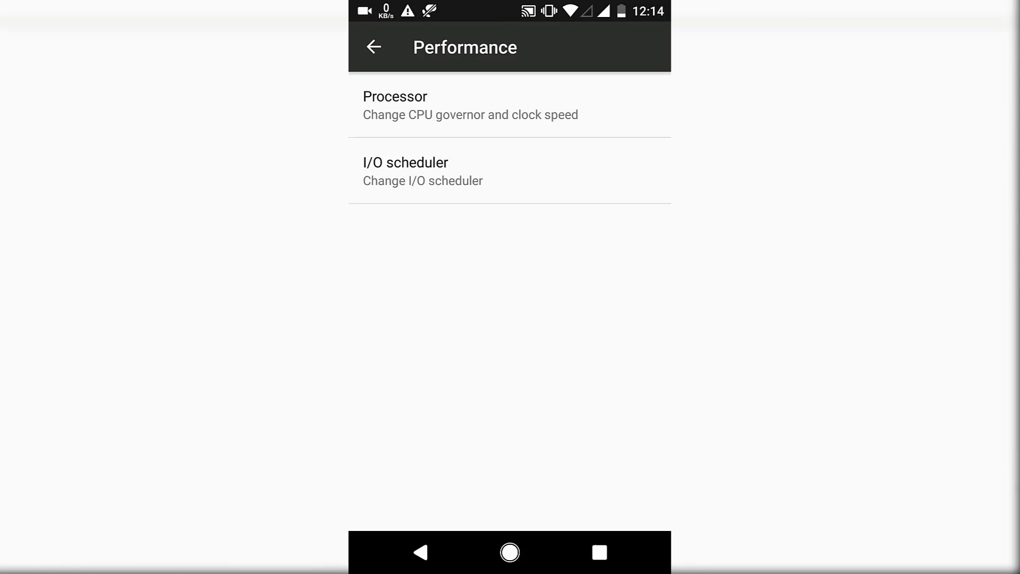
# Try the Processor governor and minimum CPU frequency options, then return to the extras list.
pyautogui.click(395, 105)
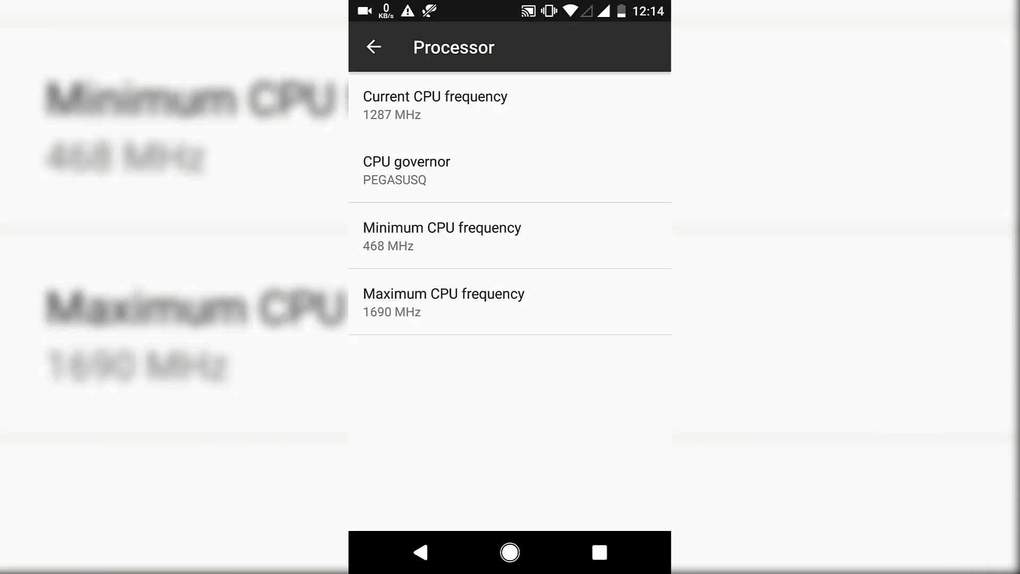
pyautogui.click(405, 169)
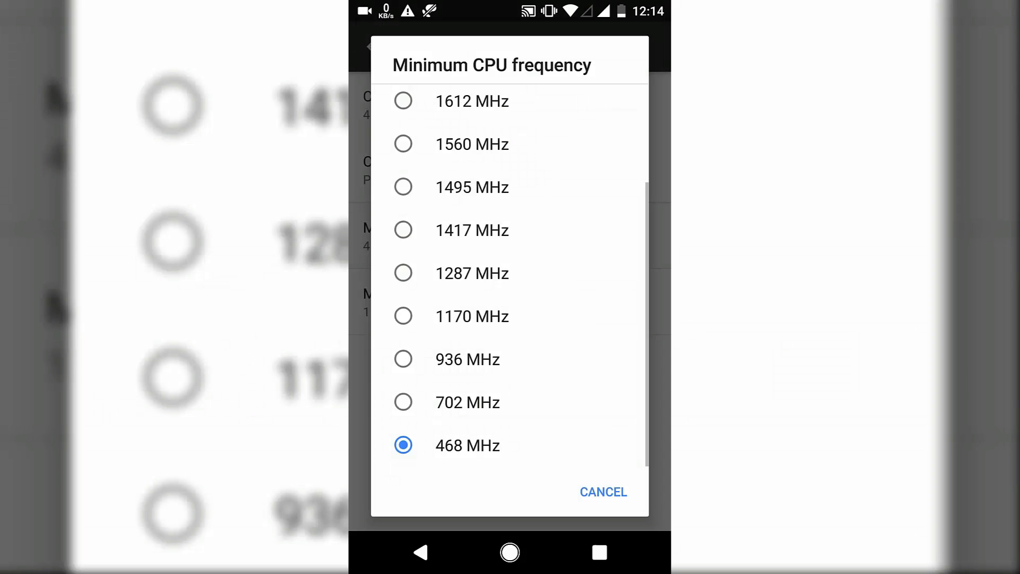
pyautogui.scroll(3)
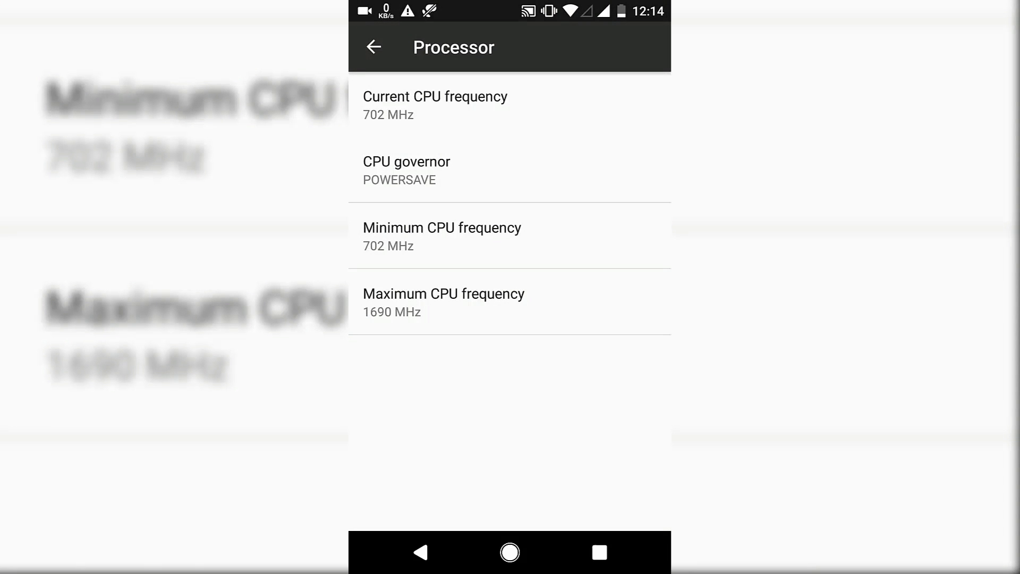
pyautogui.click(405, 170)
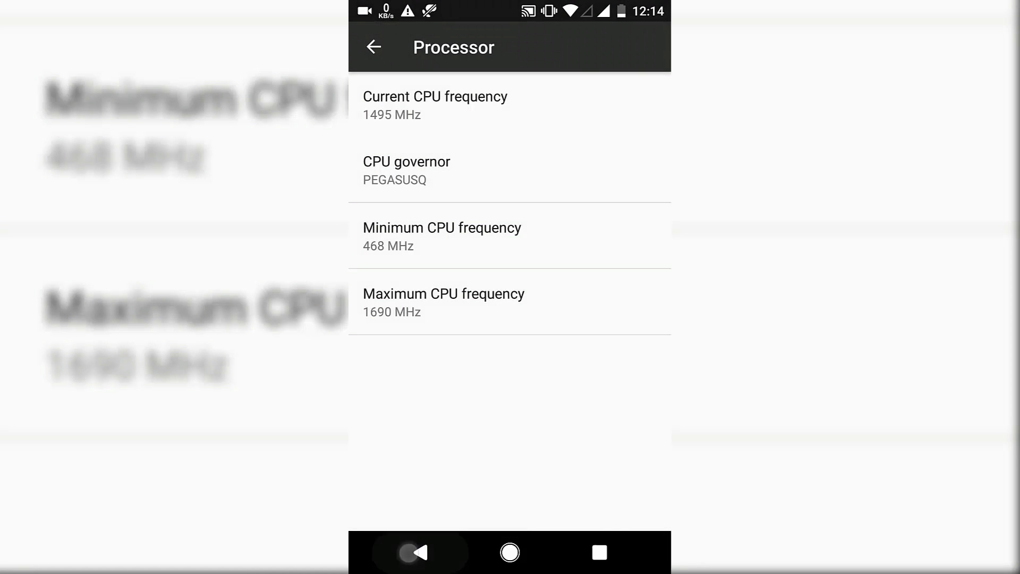
pyautogui.click(372, 47)
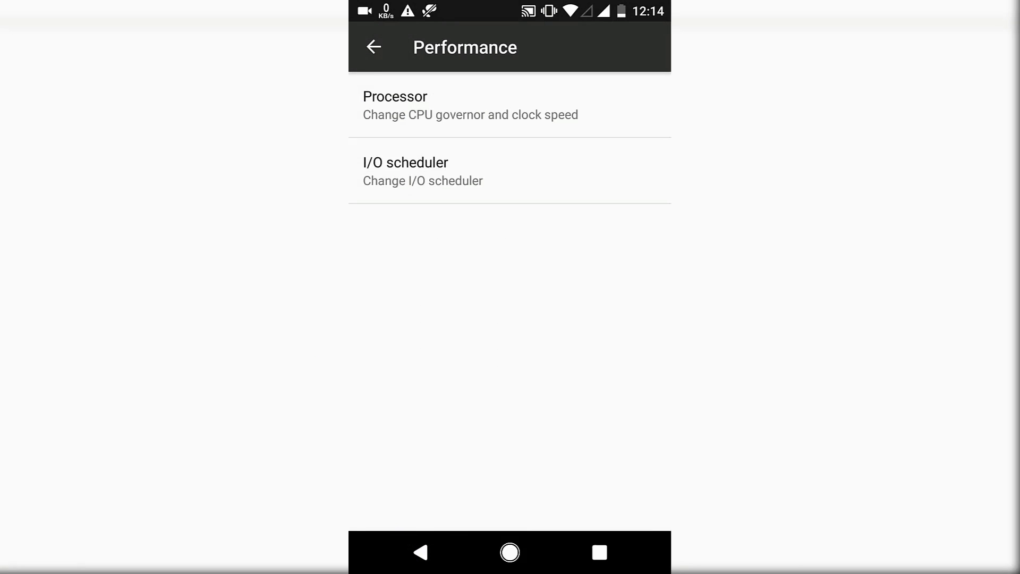
pyautogui.click(420, 552)
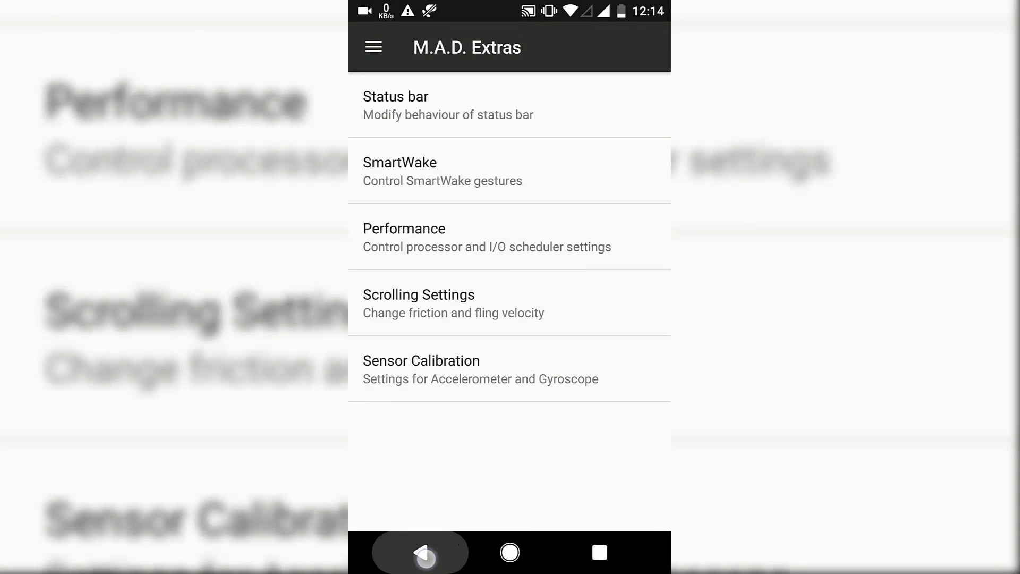
# View phone status with Android 7.1.1 and the Pixel UI build number, then leave to the app drawer.
pyautogui.click(420, 552)
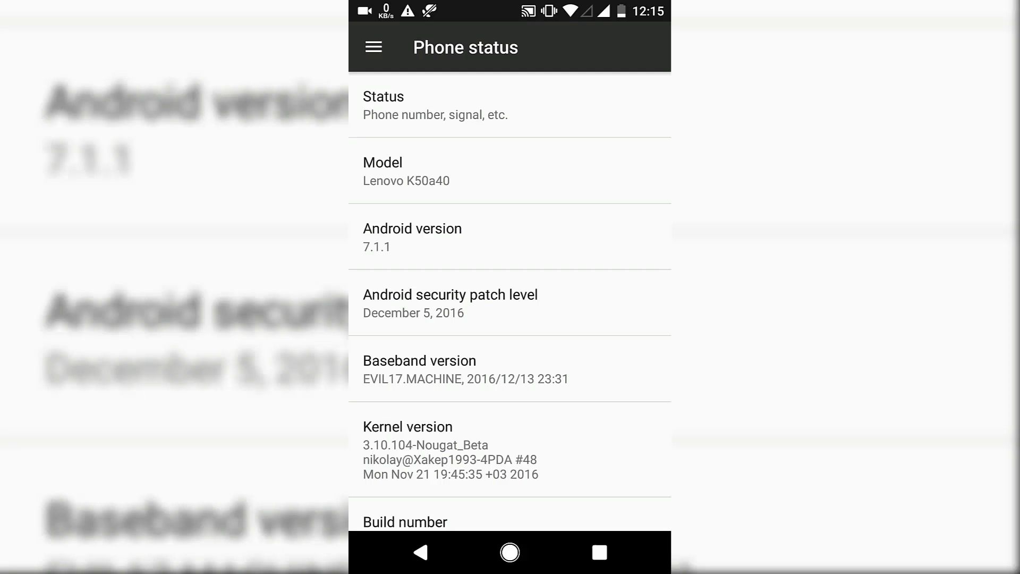
pyautogui.scroll(-3)
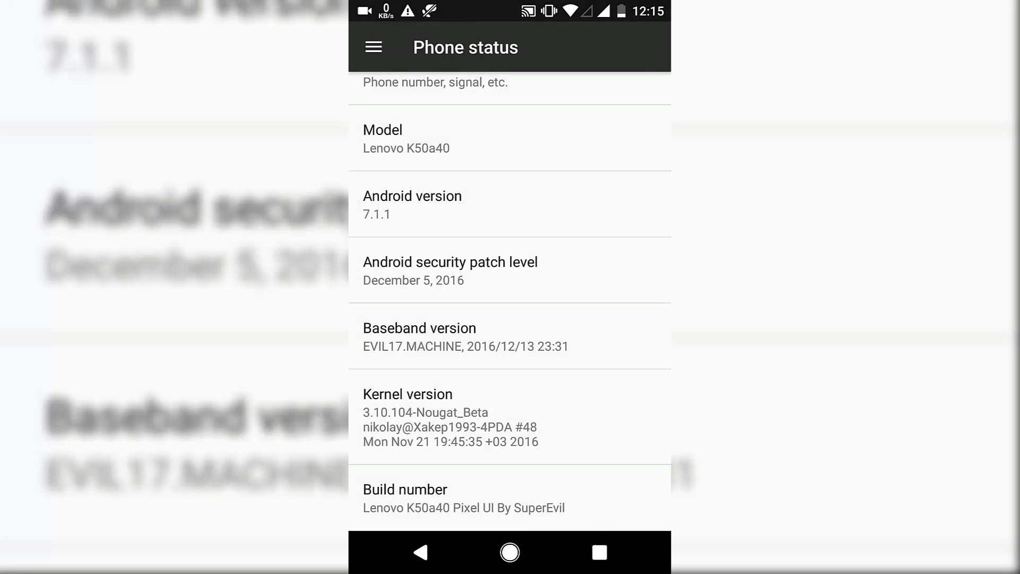
pyautogui.click(374, 157)
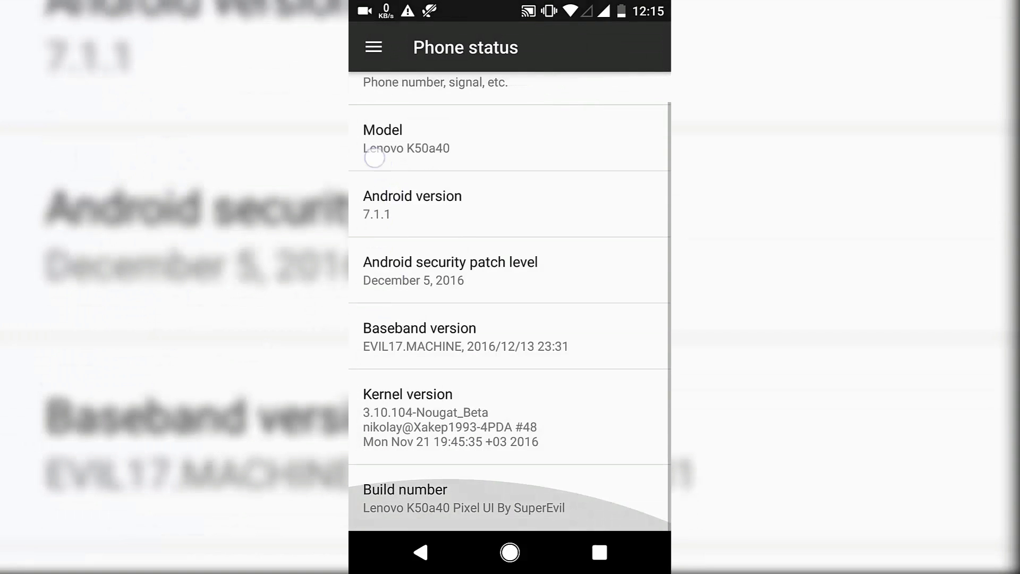
pyautogui.click(575, 496)
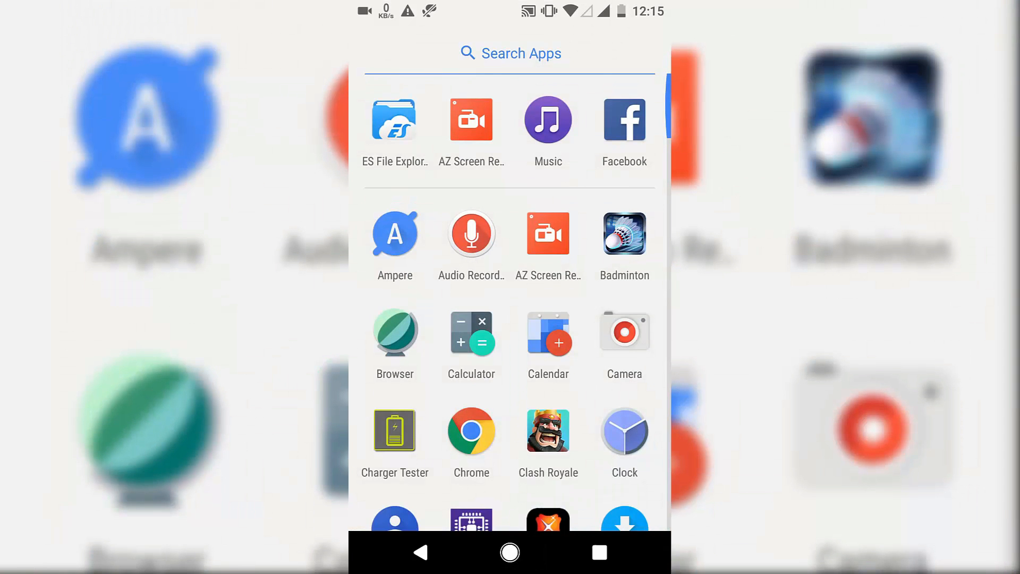
# Launch CPU-Z and browse the Device, SoC and live Sensors readouts for the K3 Note.
pyautogui.click(508, 552)
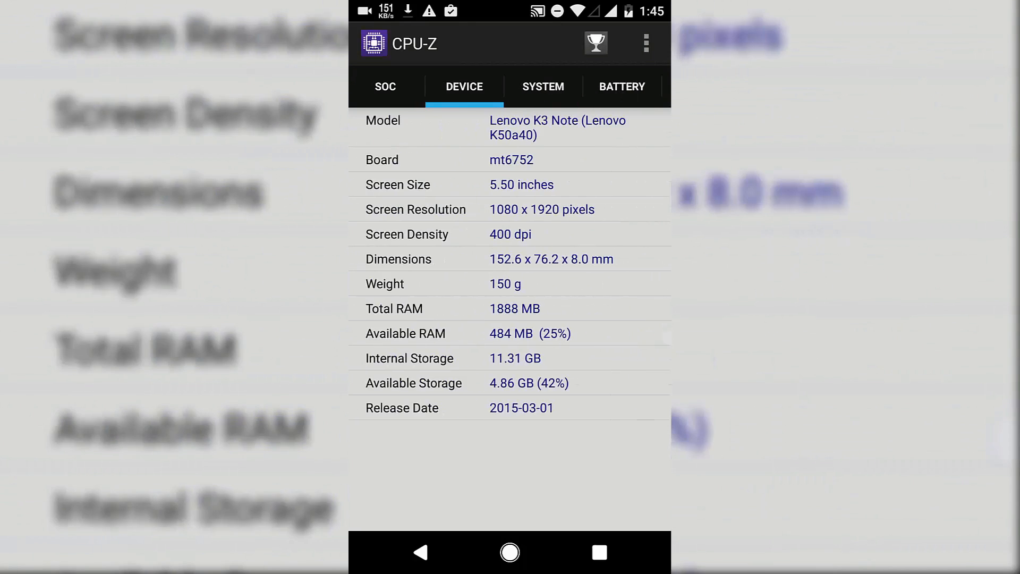
pyautogui.click(387, 86)
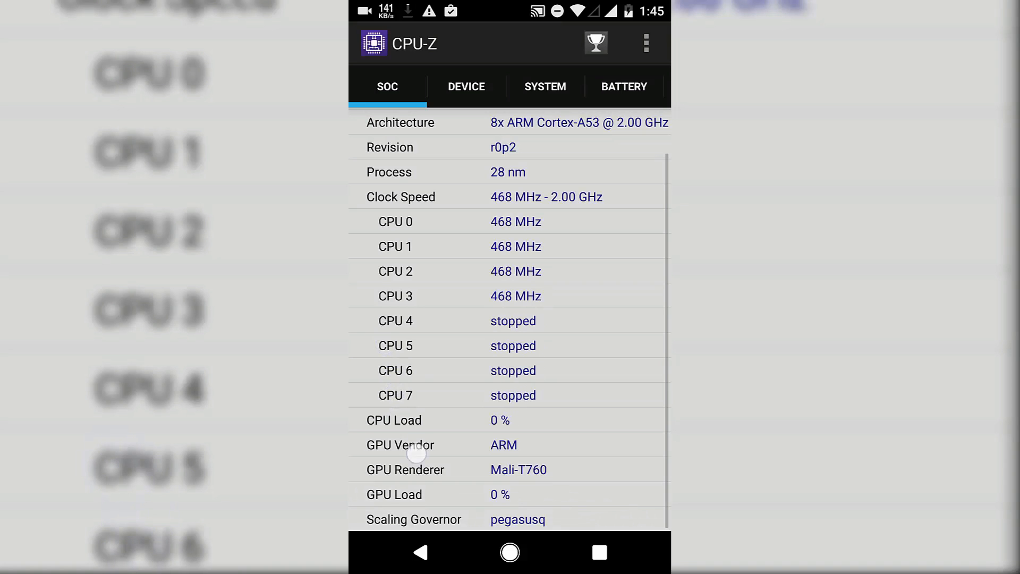
pyautogui.click(465, 86)
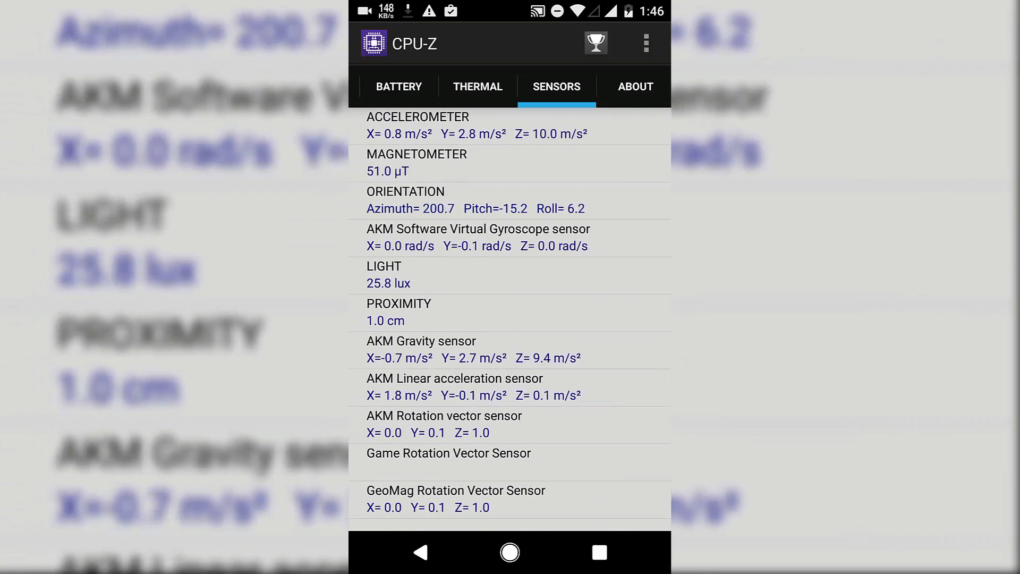
pyautogui.click(509, 553)
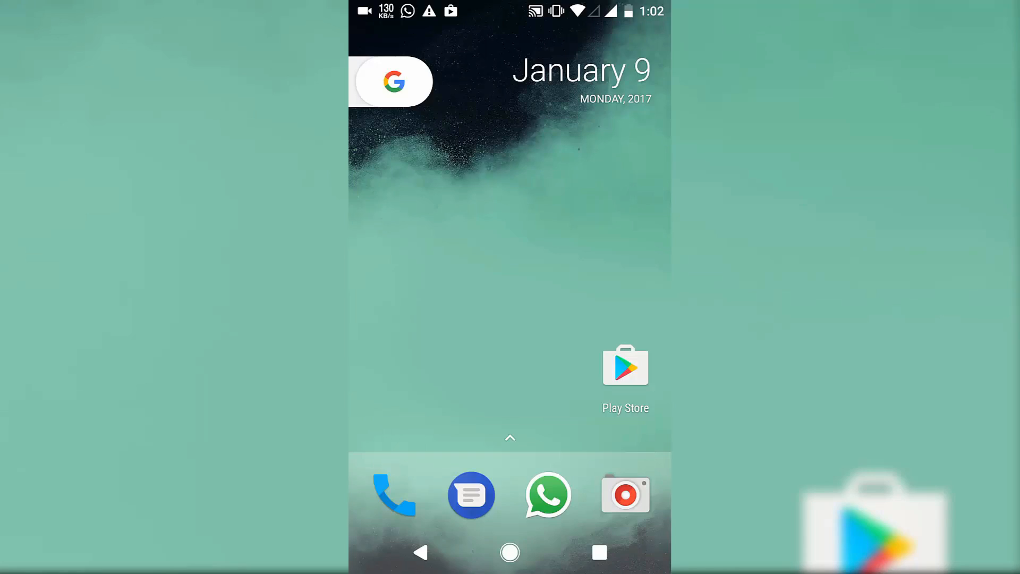
pyautogui.click(510, 436)
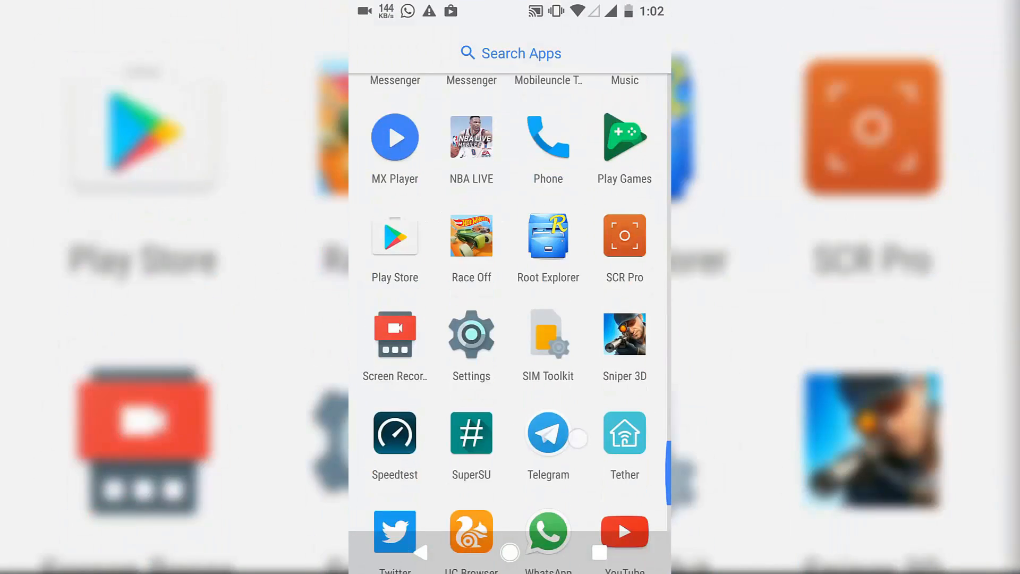
pyautogui.scroll(3)
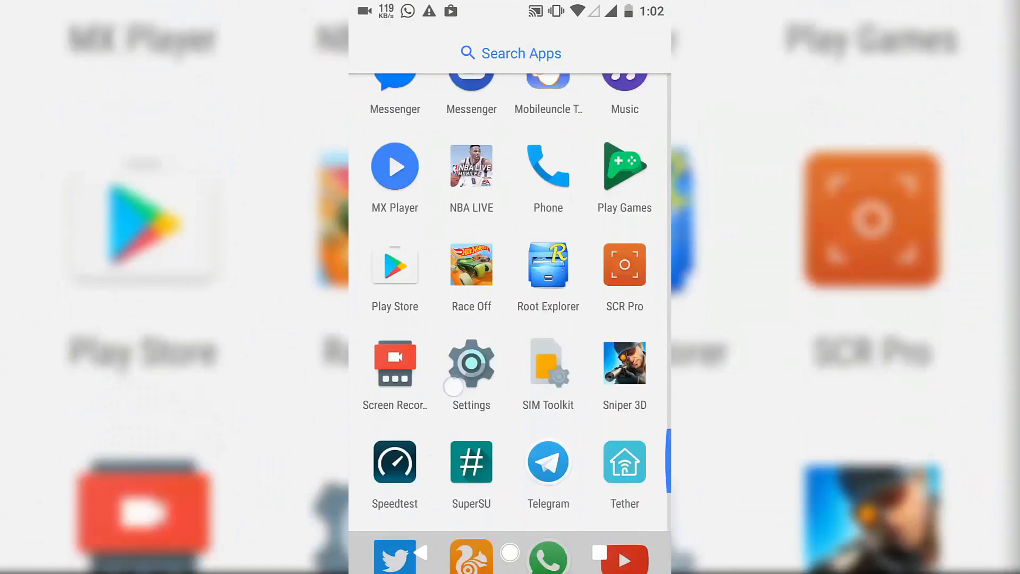
pyautogui.click(509, 553)
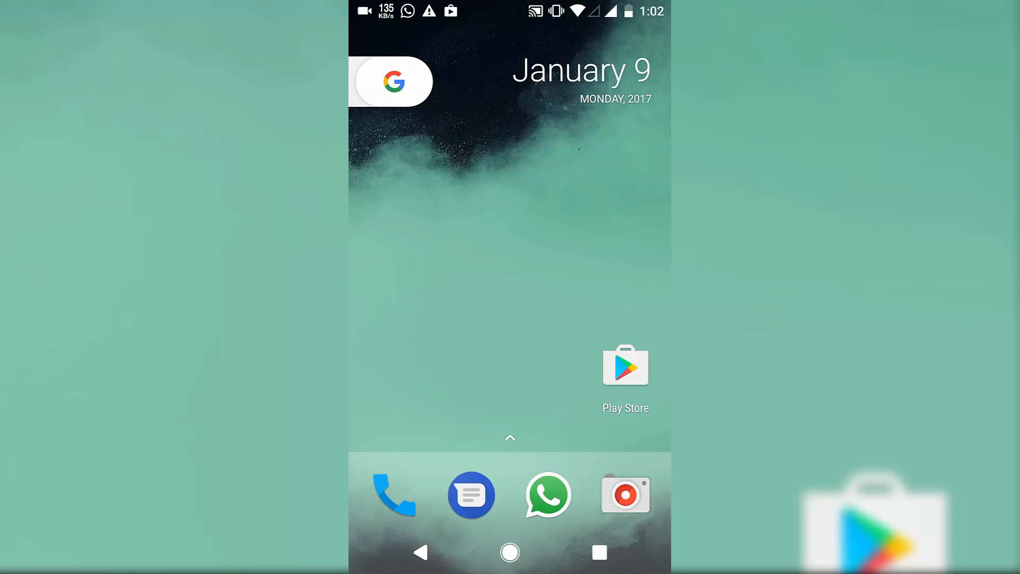
pyautogui.click(598, 552)
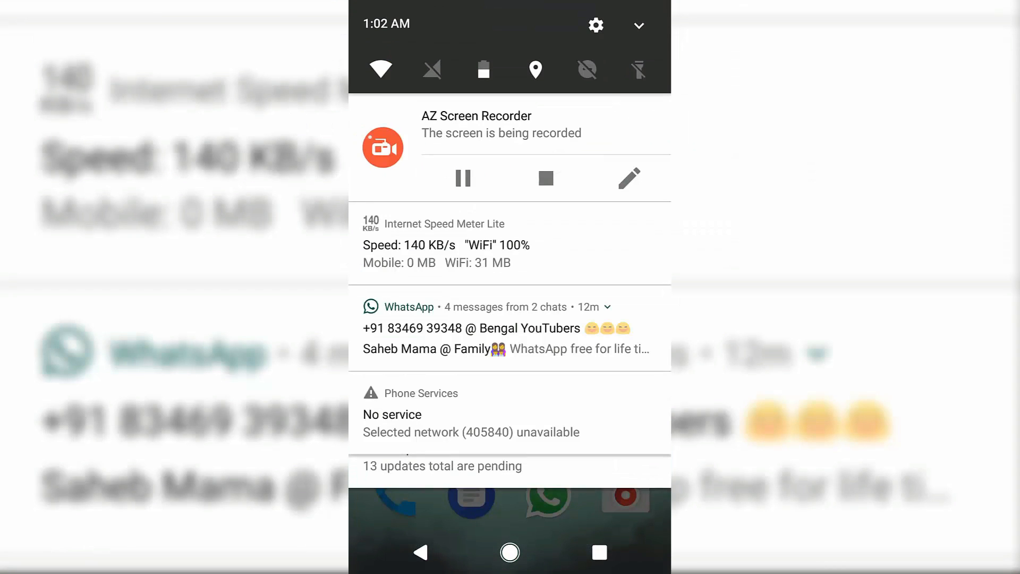
pyautogui.click(508, 553)
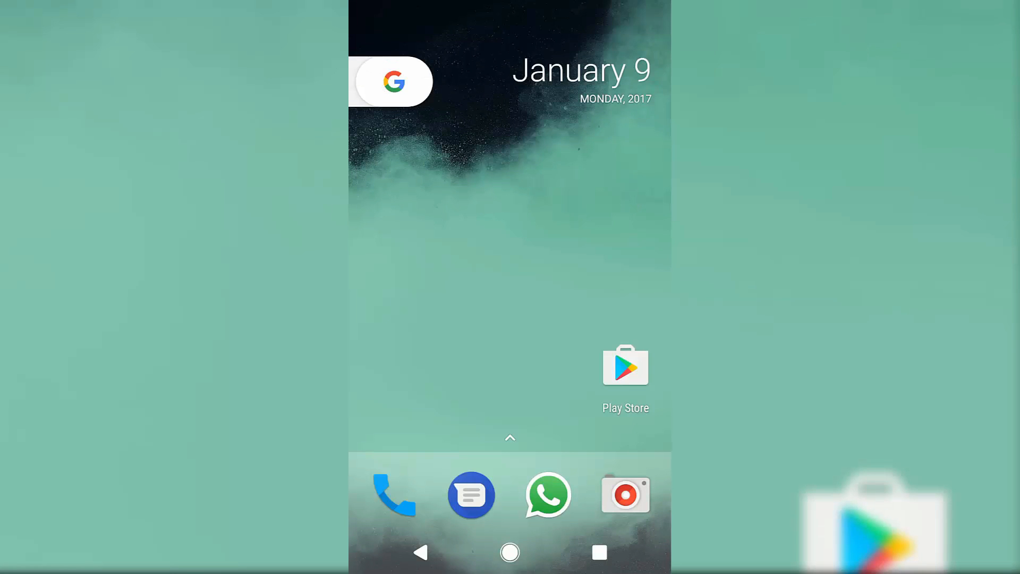
pyautogui.click(510, 436)
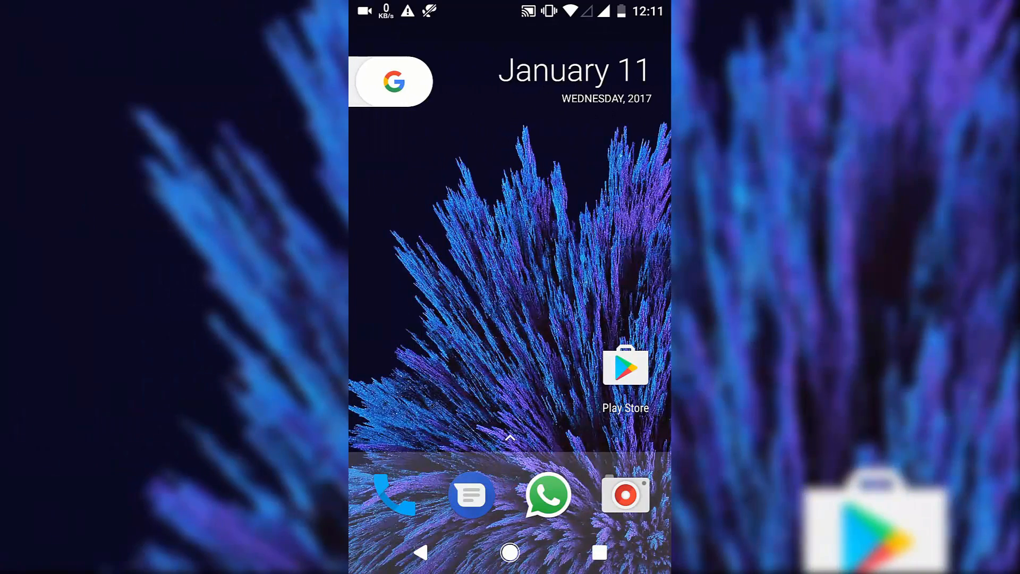
pyautogui.scroll(3)
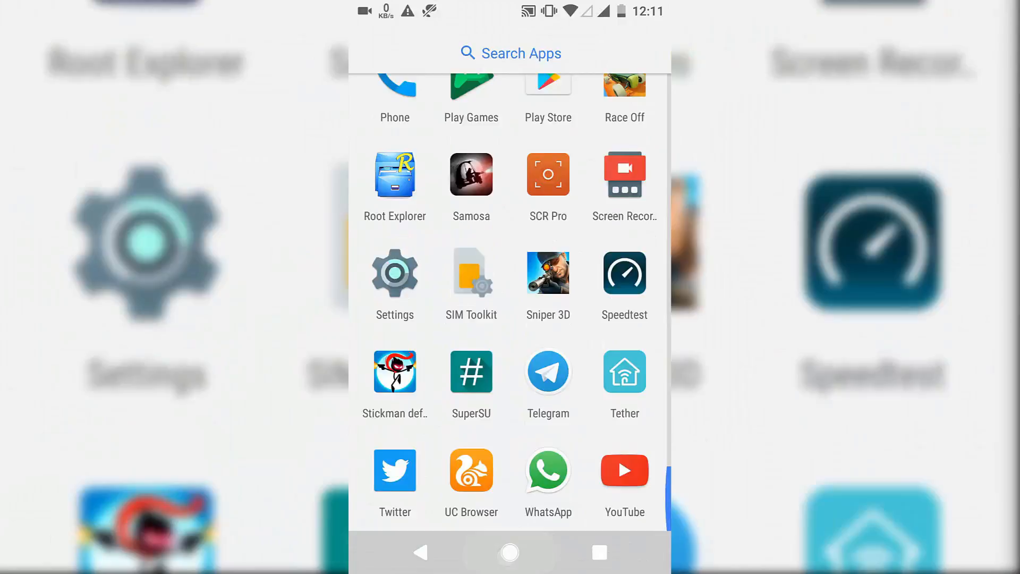
pyautogui.scroll(3)
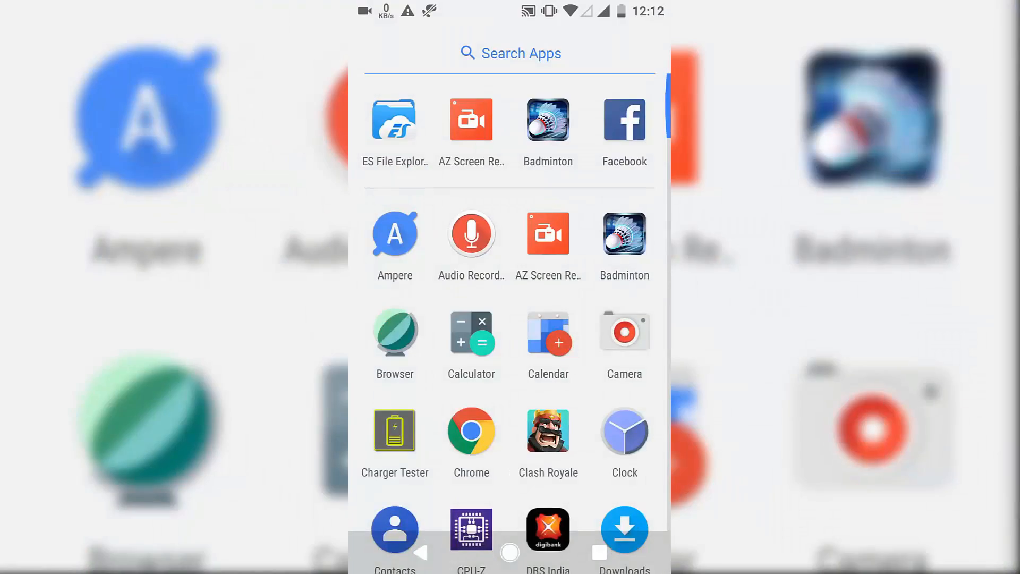
# Preview the Sky high cattle-on-beach wallpaper again, then show the widget list.
pyautogui.click(509, 552)
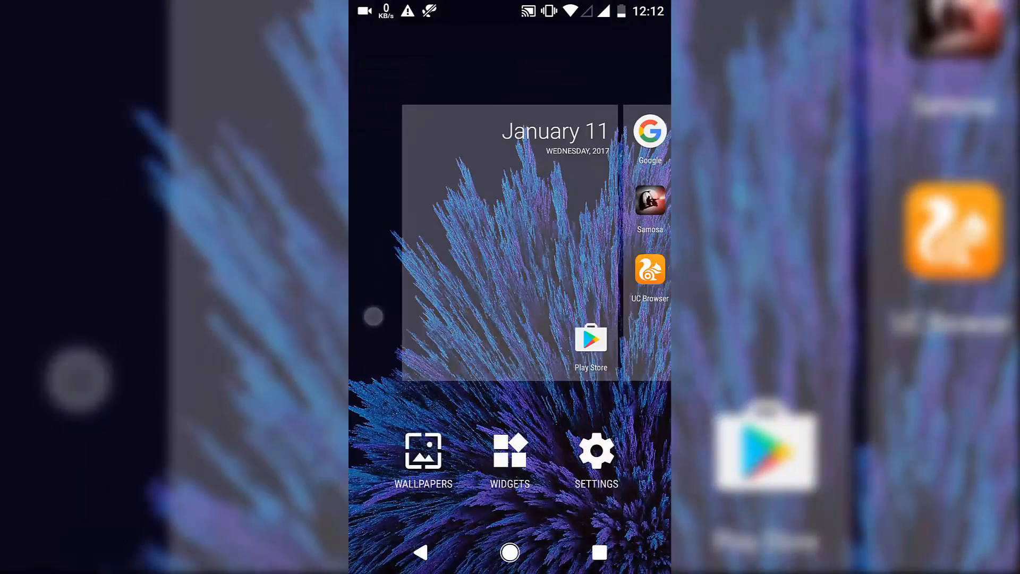
pyautogui.click(424, 459)
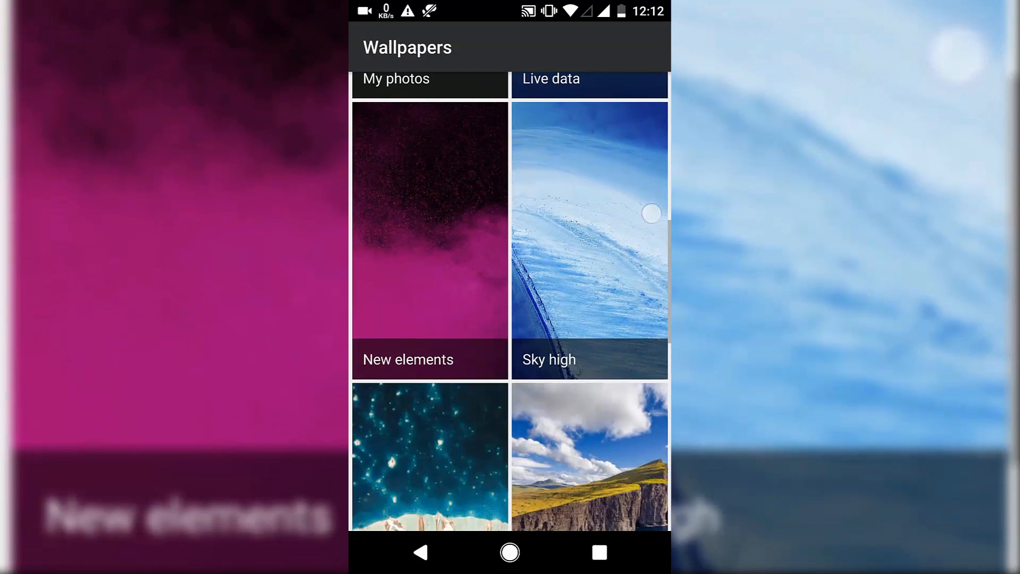
pyautogui.click(589, 237)
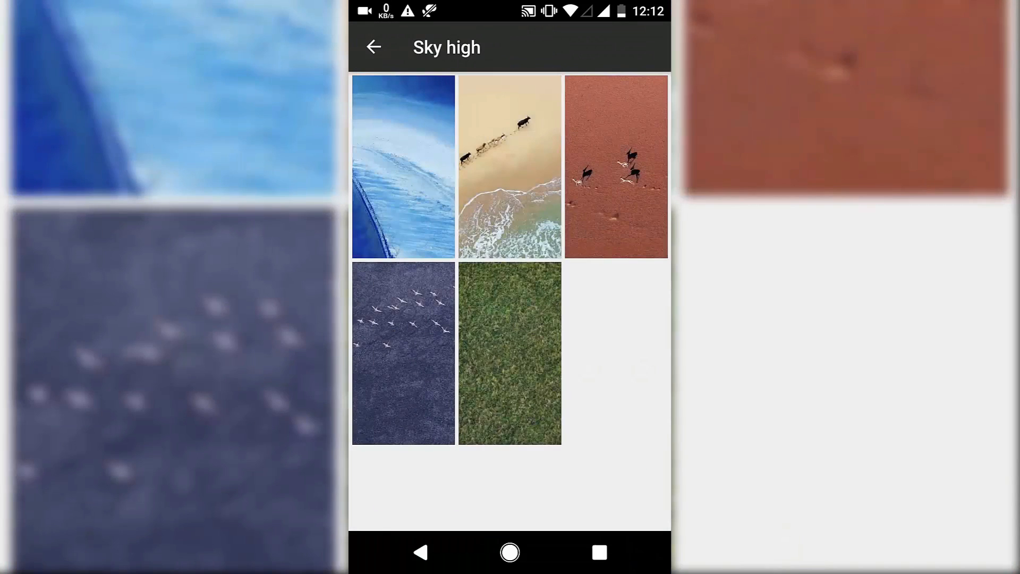
pyautogui.click(535, 212)
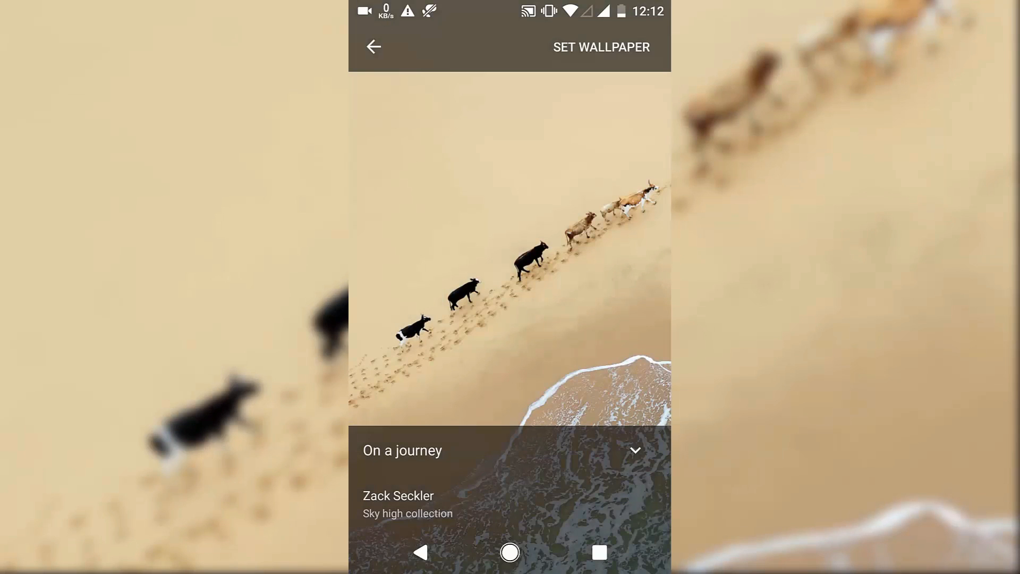
pyautogui.click(600, 47)
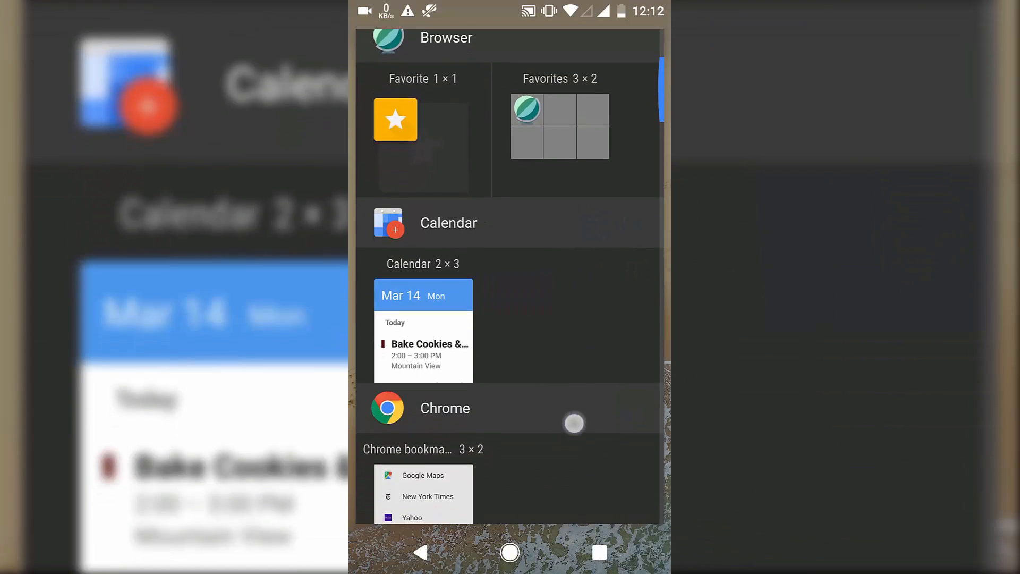
# Expand quick settings, review addable tiles in the editor, then back out to the panel.
pyautogui.scroll(-3)
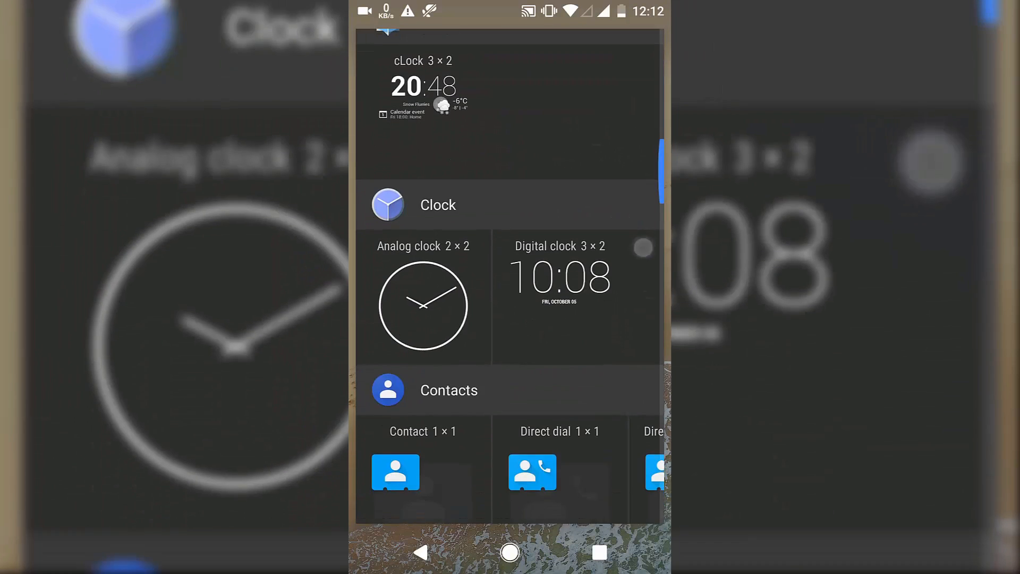
pyautogui.scroll(-3)
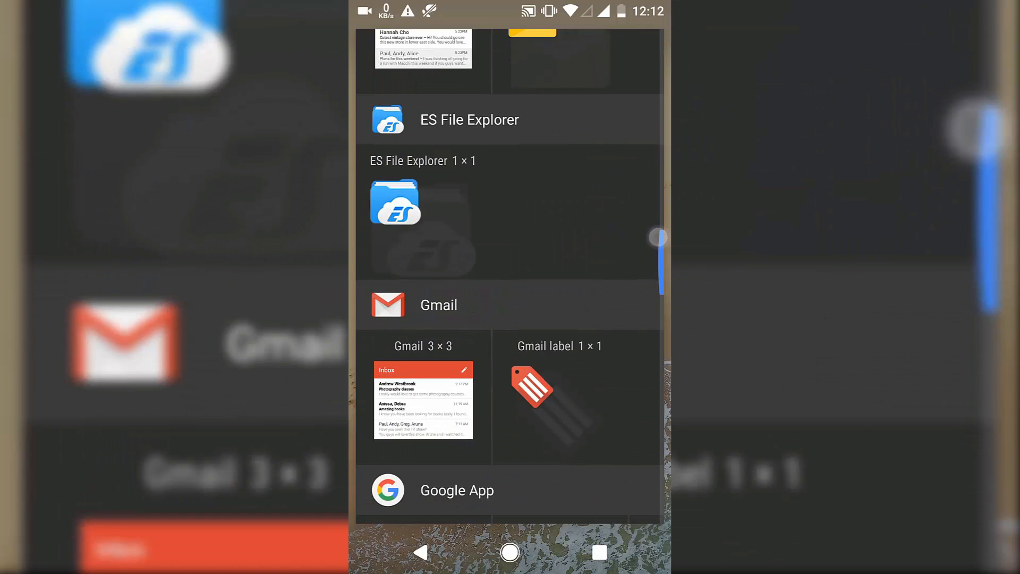
pyautogui.scroll(-3)
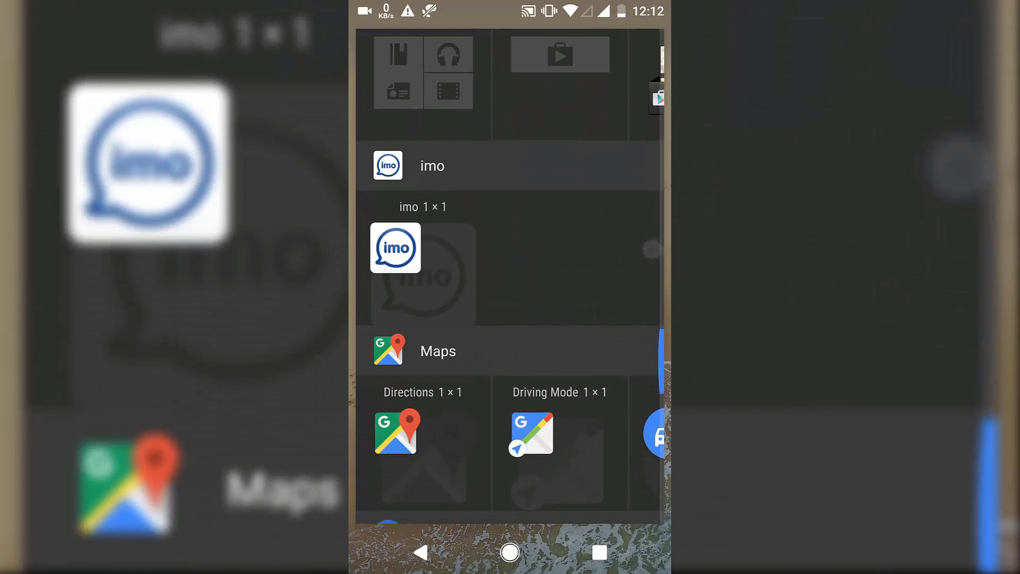
pyautogui.scroll(-3)
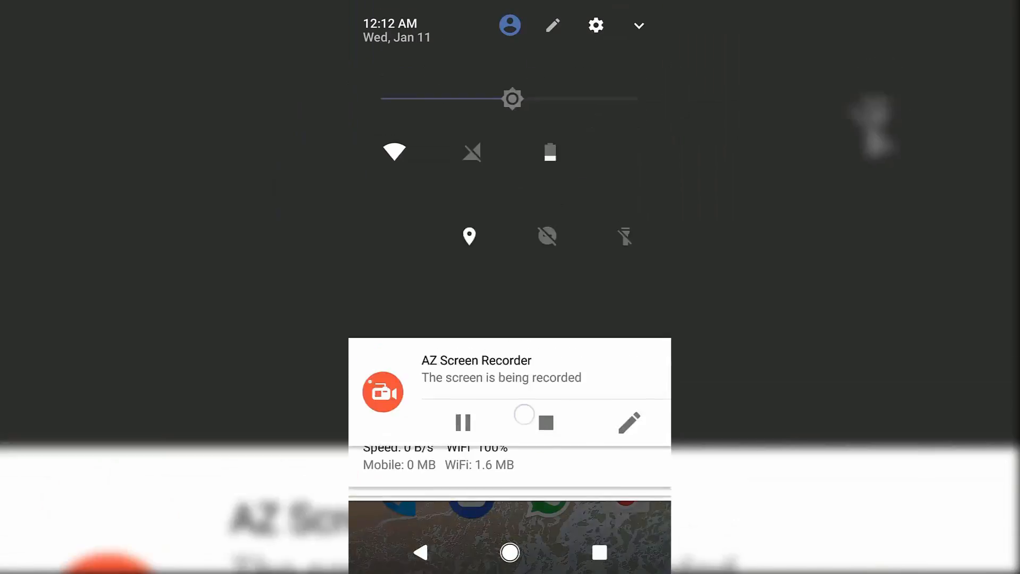
pyautogui.click(552, 25)
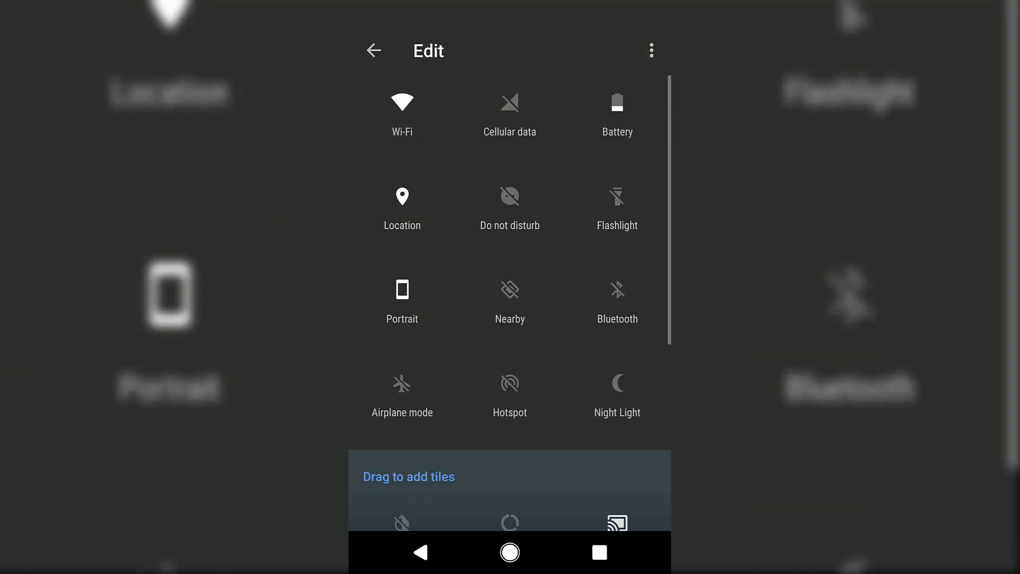
pyautogui.scroll(-3)
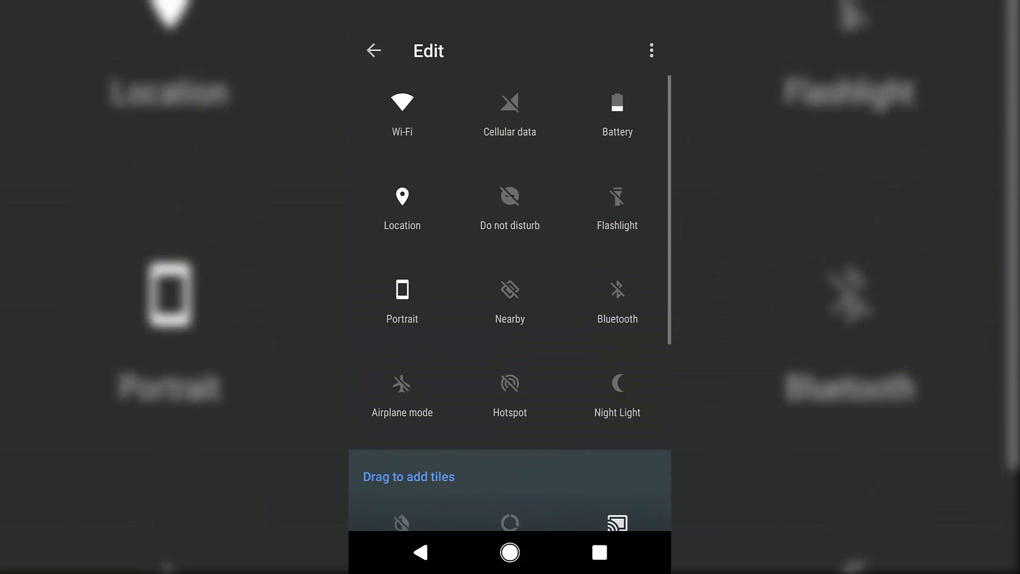
pyautogui.click(374, 50)
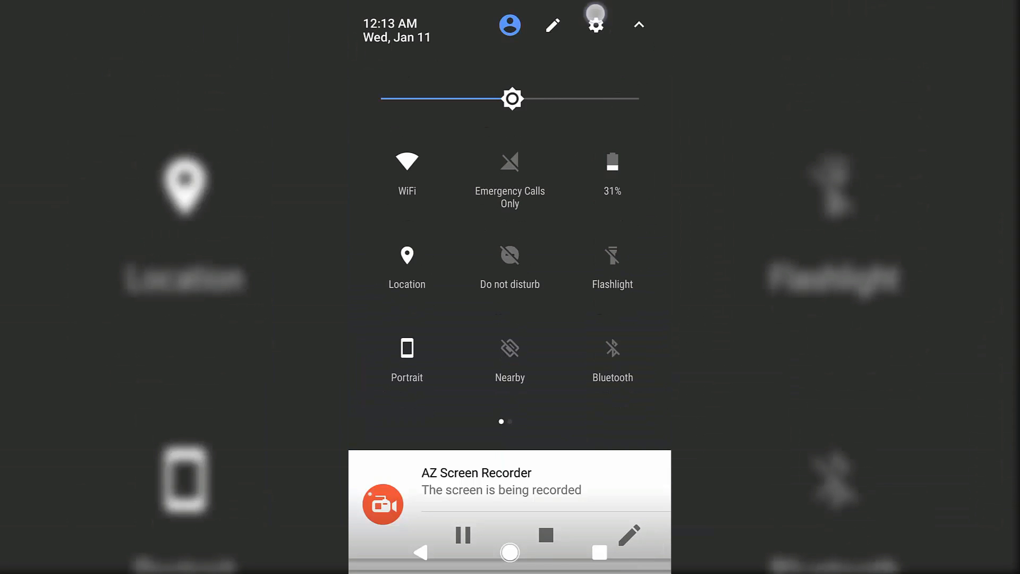
# View Tethering & portable hotspot under More from the quick settings gear.
pyautogui.click(594, 25)
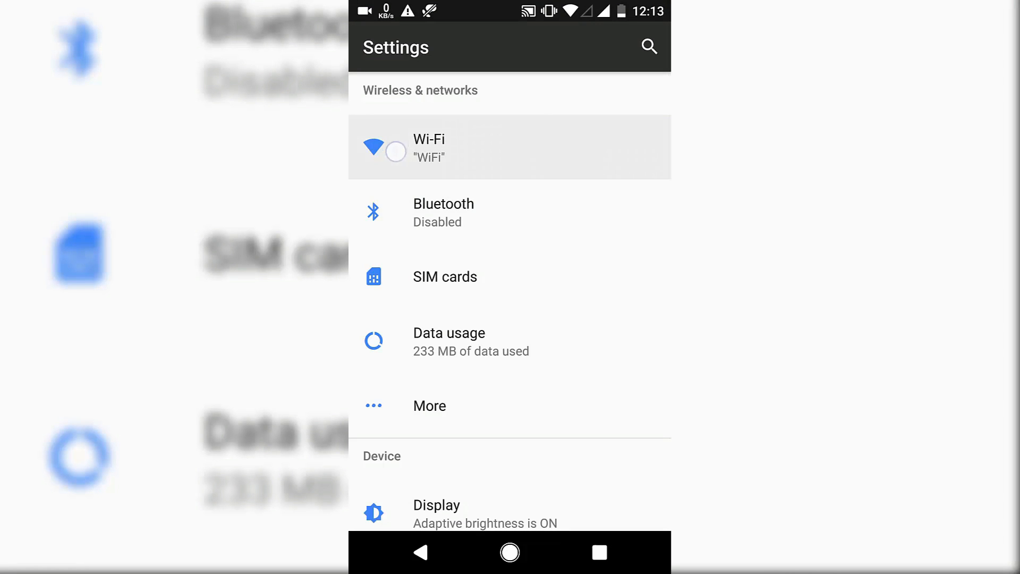
pyautogui.click(509, 212)
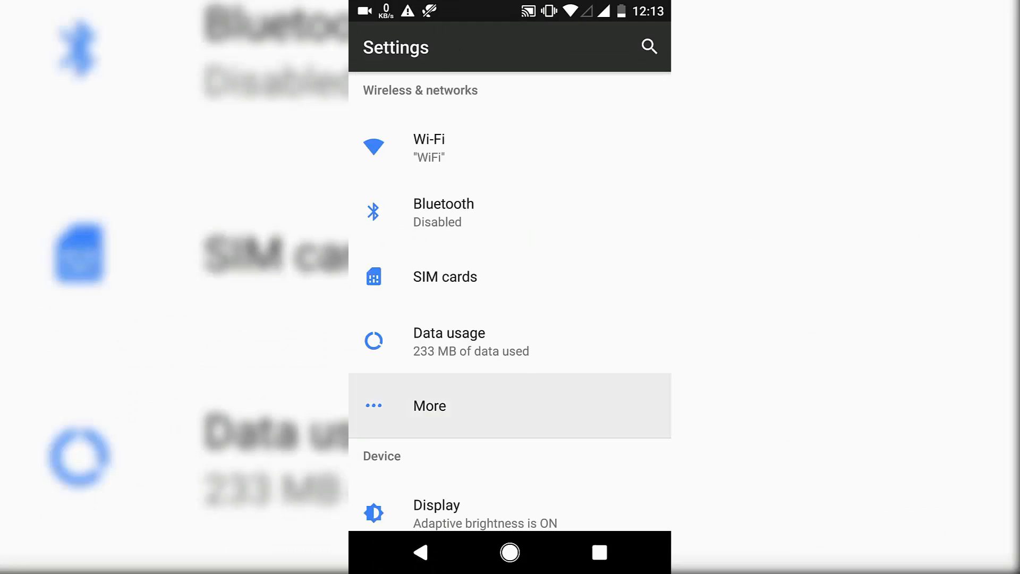
pyautogui.click(429, 405)
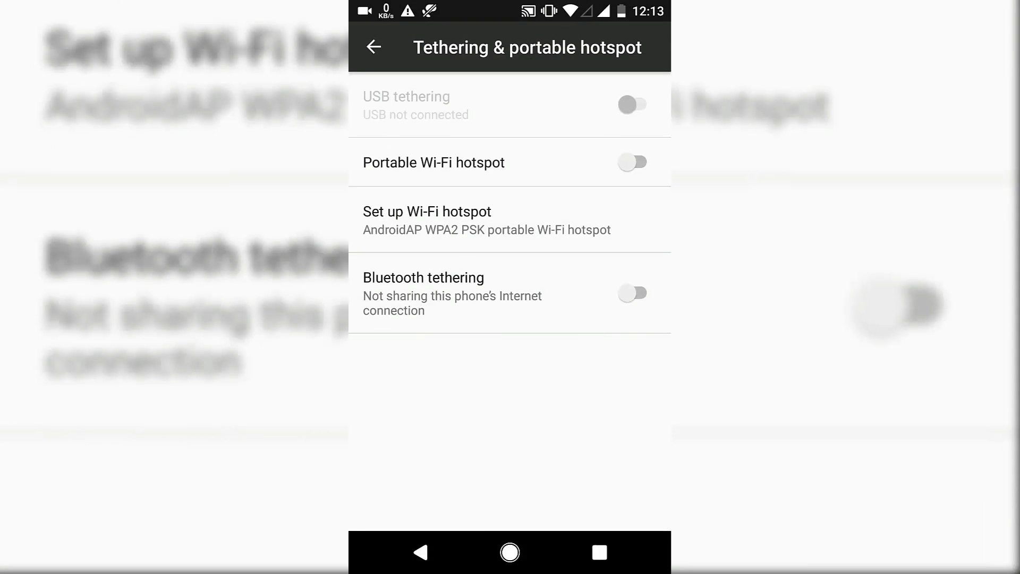
pyautogui.click(373, 47)
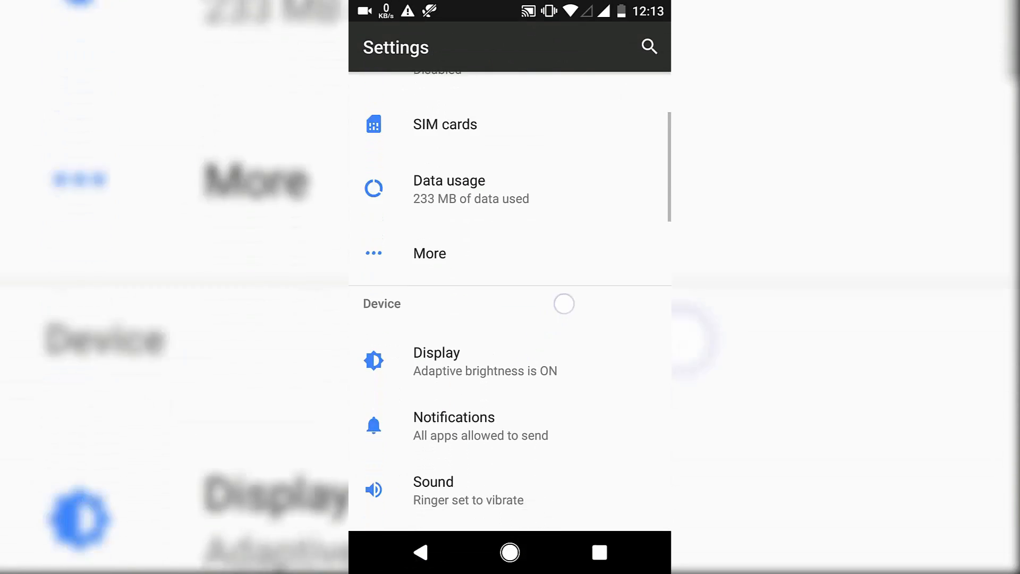
# Go to the Buttons page with navigation key long-press and double-tap actions.
pyautogui.click(437, 361)
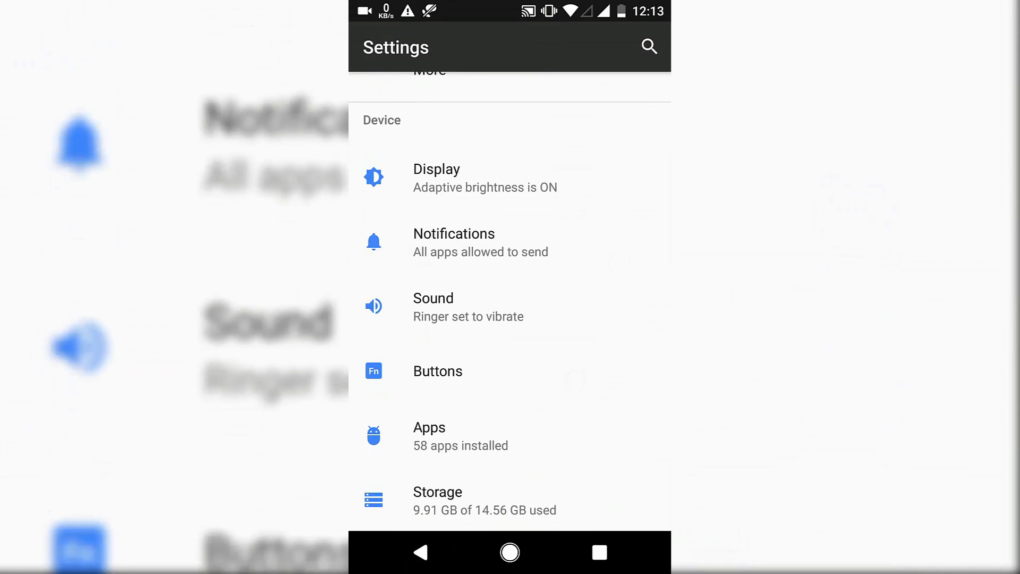
pyautogui.click(438, 371)
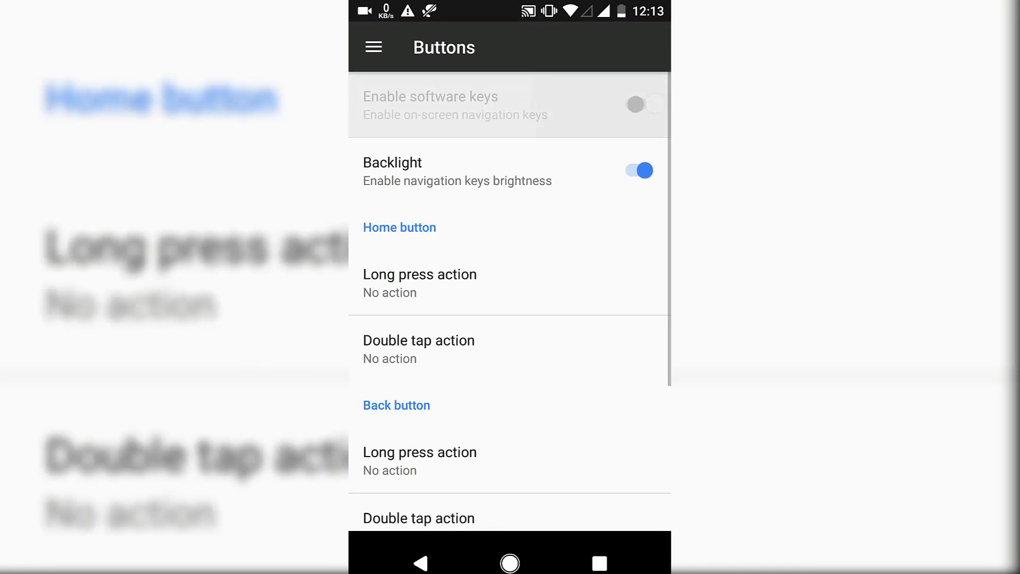